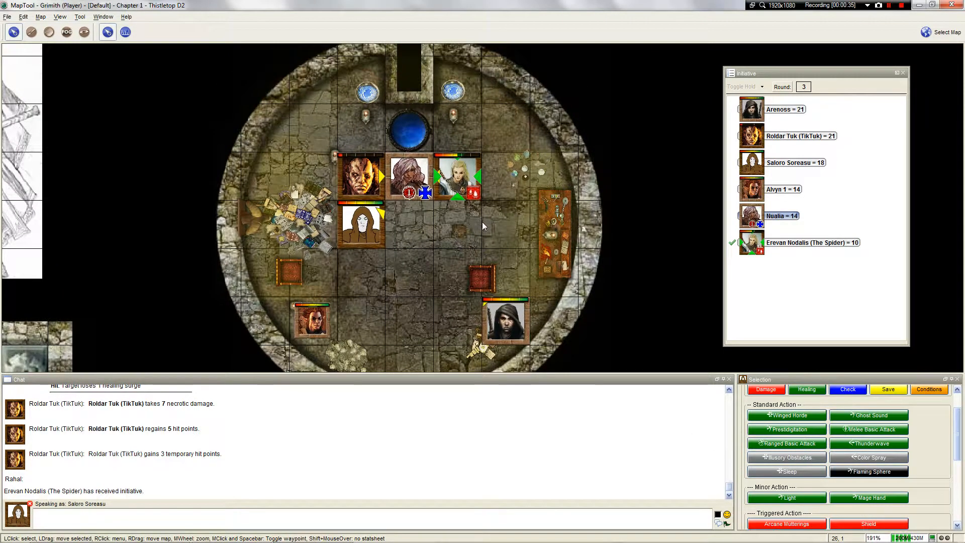
{"action": "mouse_move", "coordinate": [885, 453]}
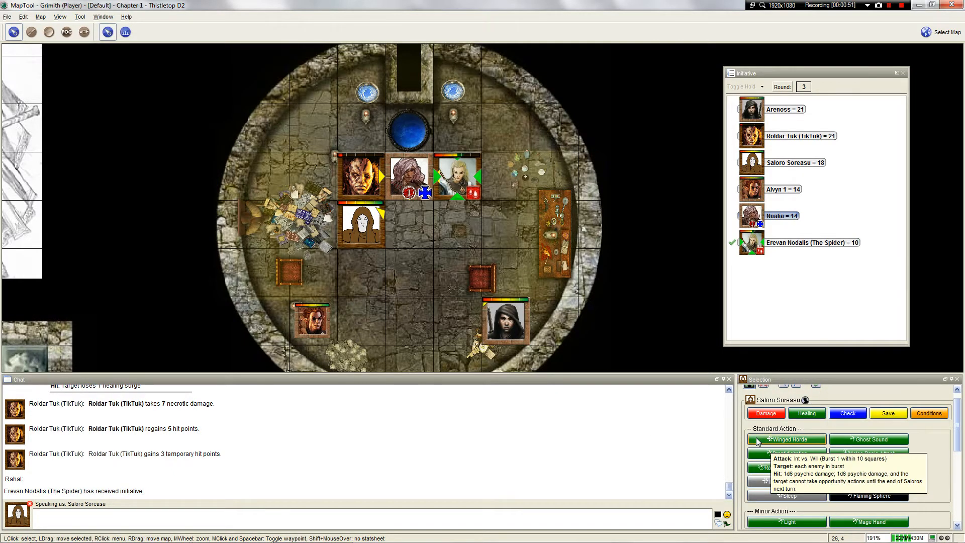
{"action": "mouse_move", "coordinate": [771, 334]}
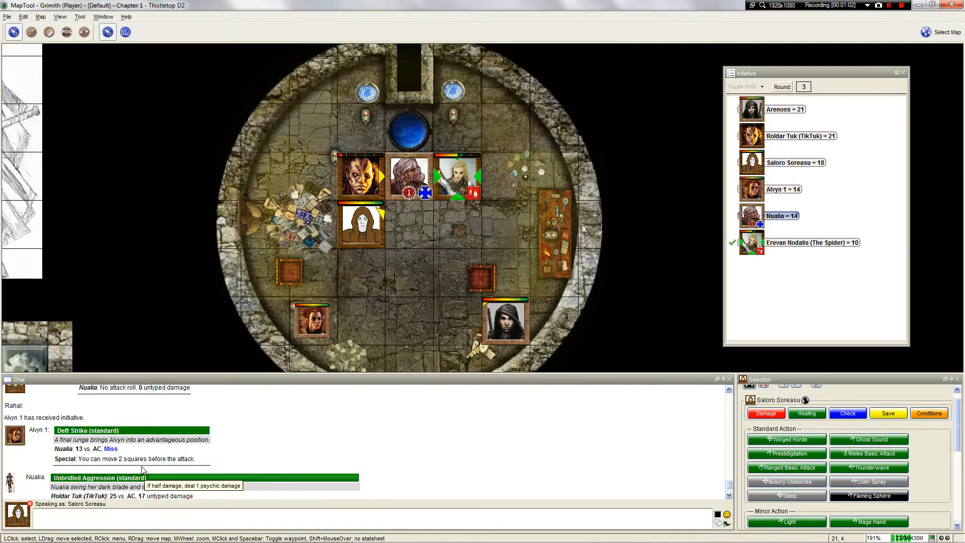
{"action": "mouse_move", "coordinate": [361, 171]}
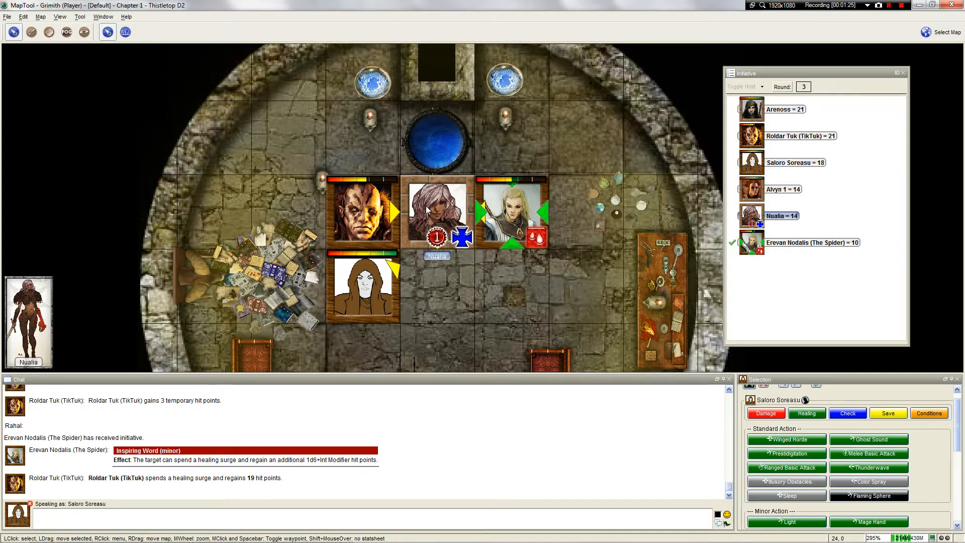
Step: Scroll the chat log down to follow Arenoss's Acid Orb miss in round 4
{"action": "scroll", "scroll_direction": "down", "scroll_amount": 3}
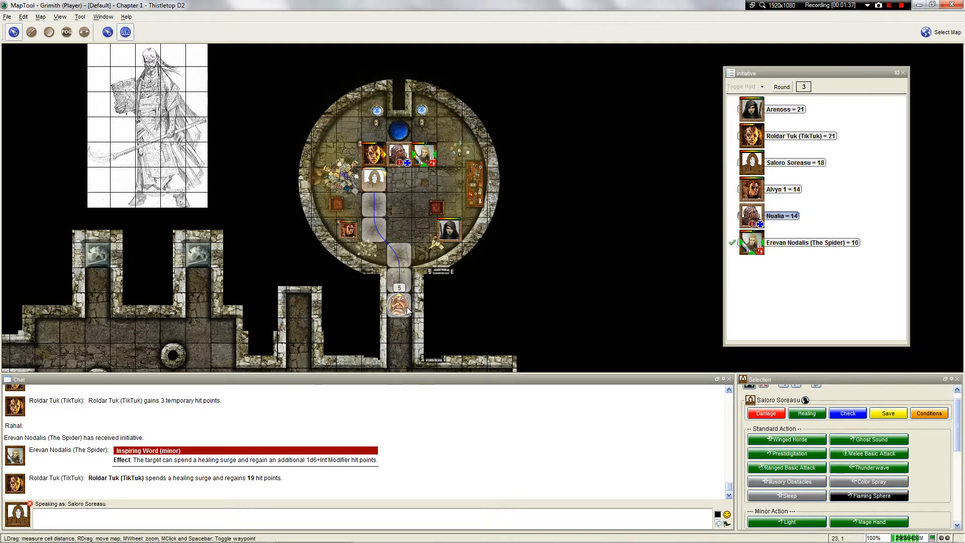
{"action": "mouse_move", "coordinate": [375, 181]}
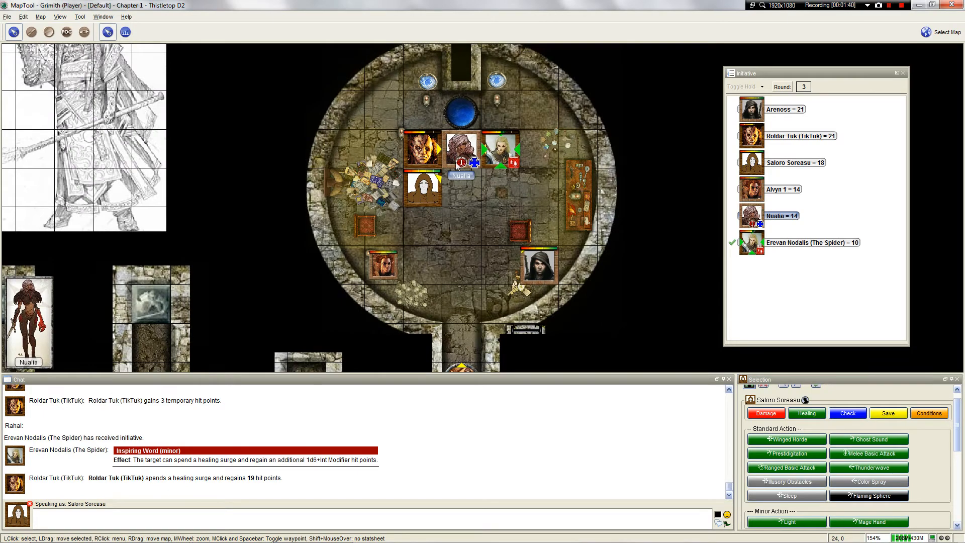
{"action": "mouse_move", "coordinate": [495, 194]}
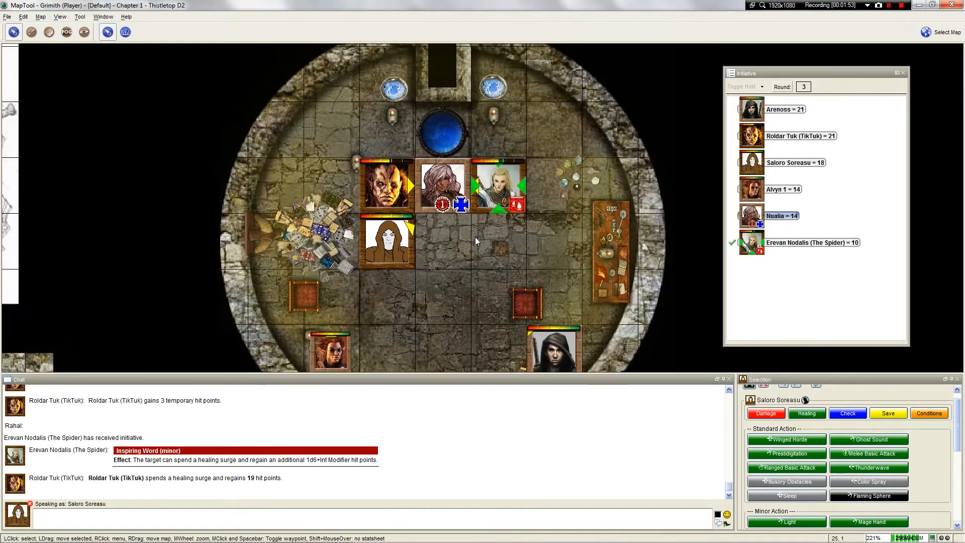
{"action": "mouse_move", "coordinate": [442, 217]}
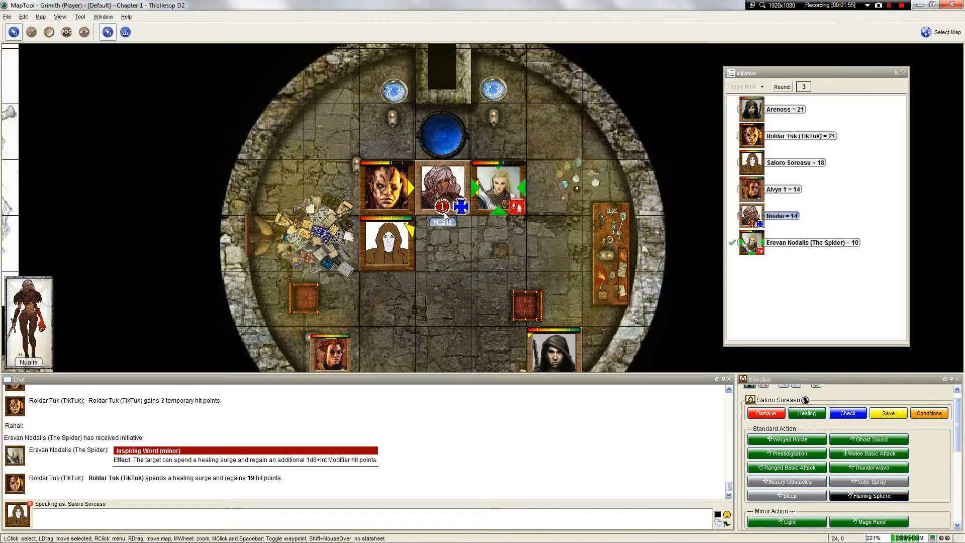
{"action": "mouse_move", "coordinate": [386, 193]}
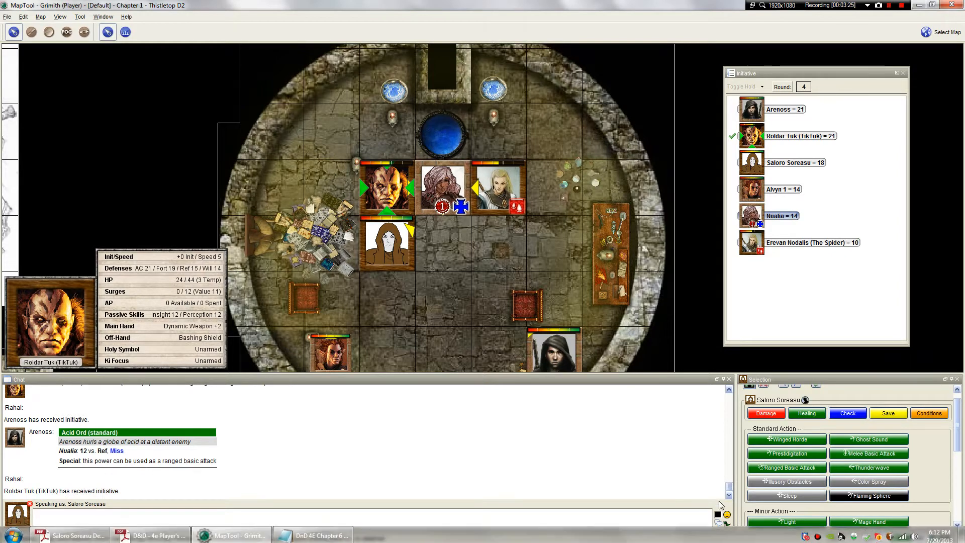
{"action": "mouse_move", "coordinate": [869, 197]}
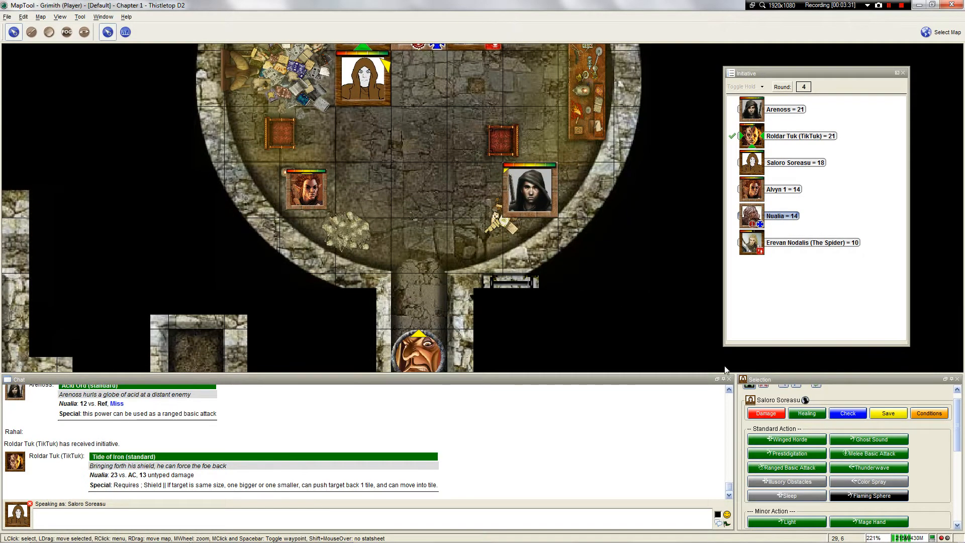
Step: Scroll the chat down to Roldar Tuk's 13-damage Tide of Iron hit on Nualia
{"action": "scroll", "scroll_direction": "down", "scroll_amount": 3}
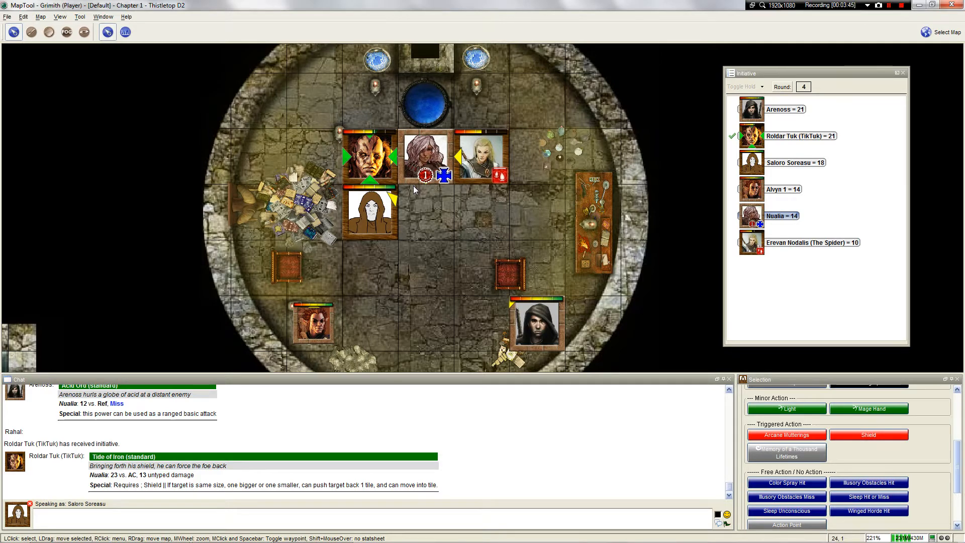
{"action": "mouse_move", "coordinate": [463, 191]}
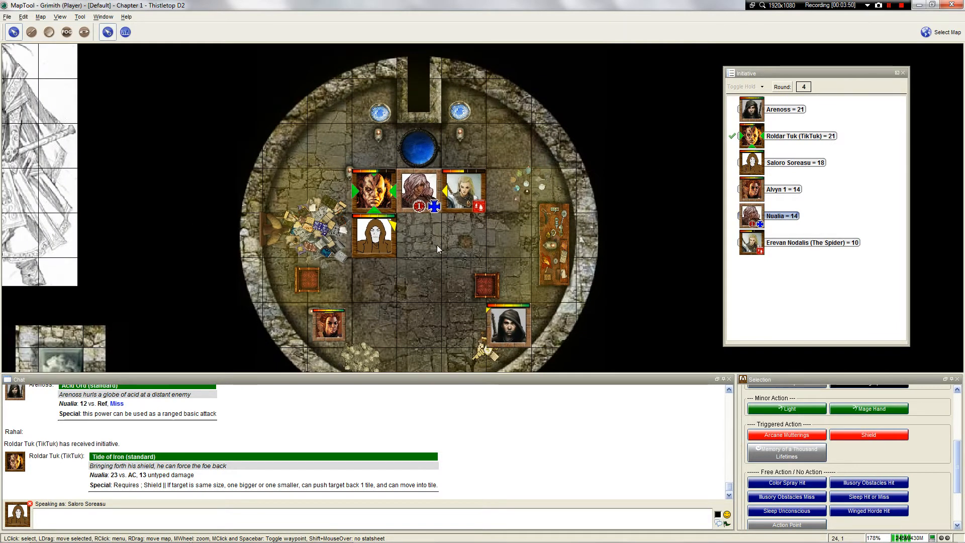
{"action": "mouse_move", "coordinate": [440, 258]}
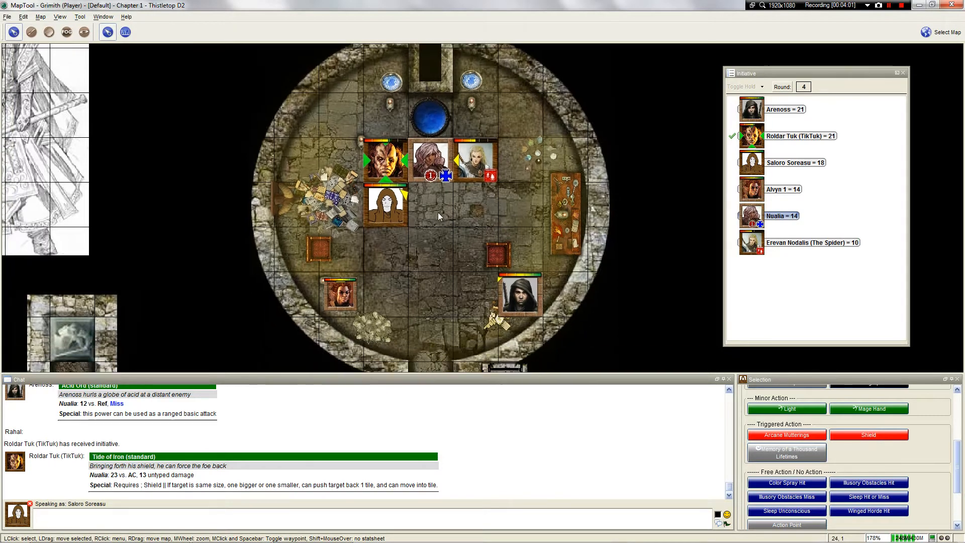
{"action": "mouse_move", "coordinate": [456, 255]}
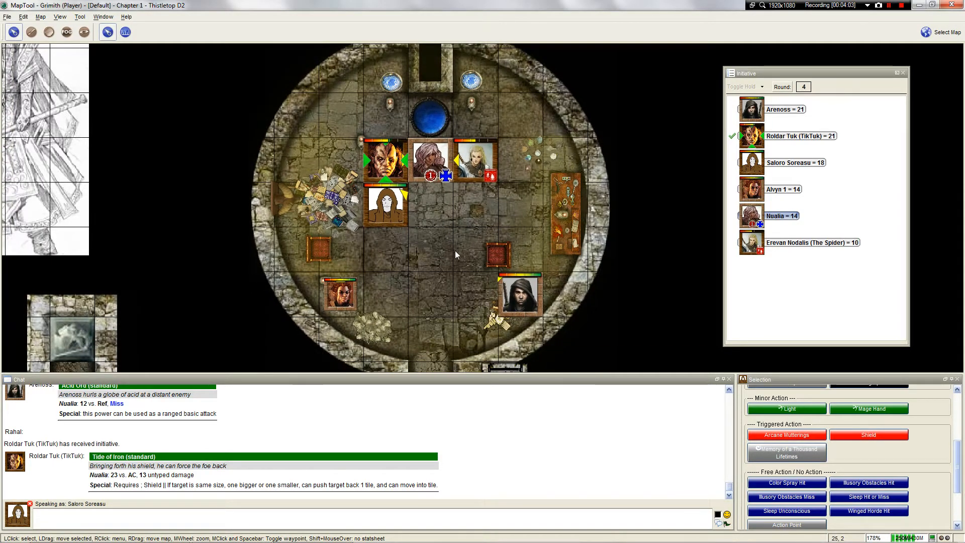
{"action": "mouse_move", "coordinate": [440, 280]}
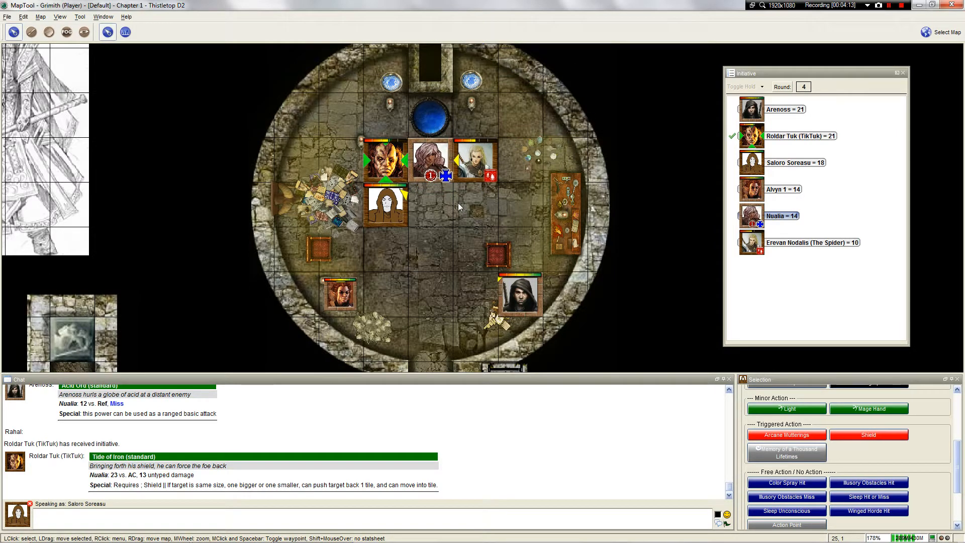
{"action": "mouse_move", "coordinate": [434, 203]}
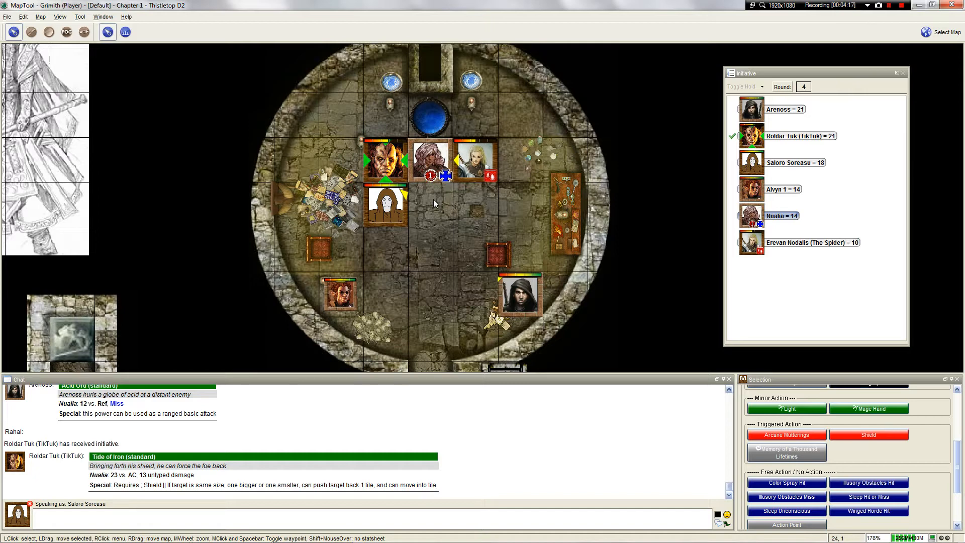
{"action": "mouse_move", "coordinate": [369, 128]}
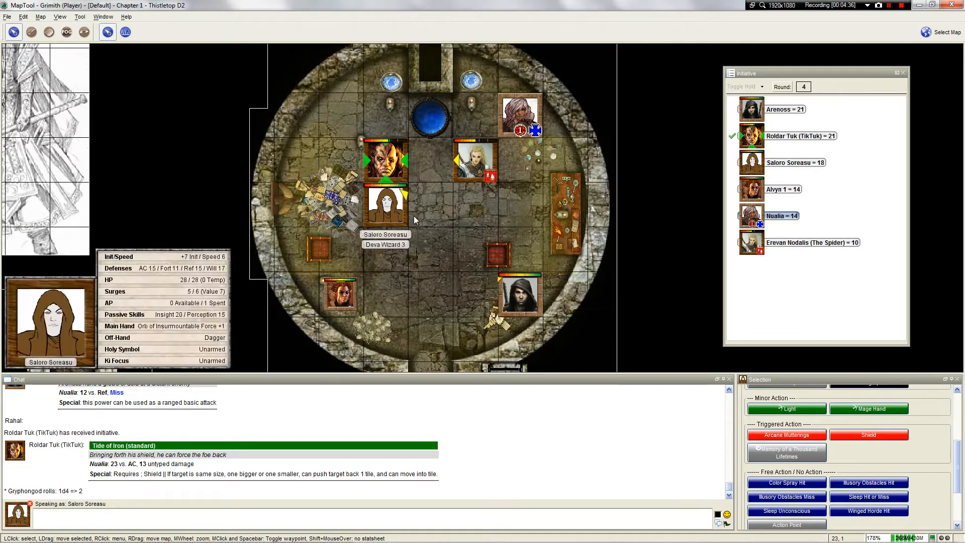
{"action": "mouse_move", "coordinate": [424, 163]}
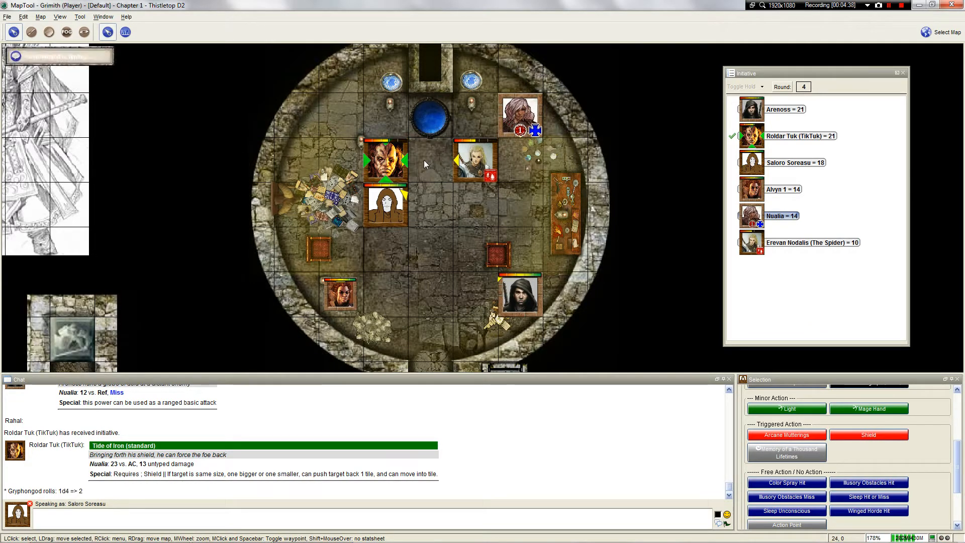
{"action": "mouse_move", "coordinate": [438, 174]}
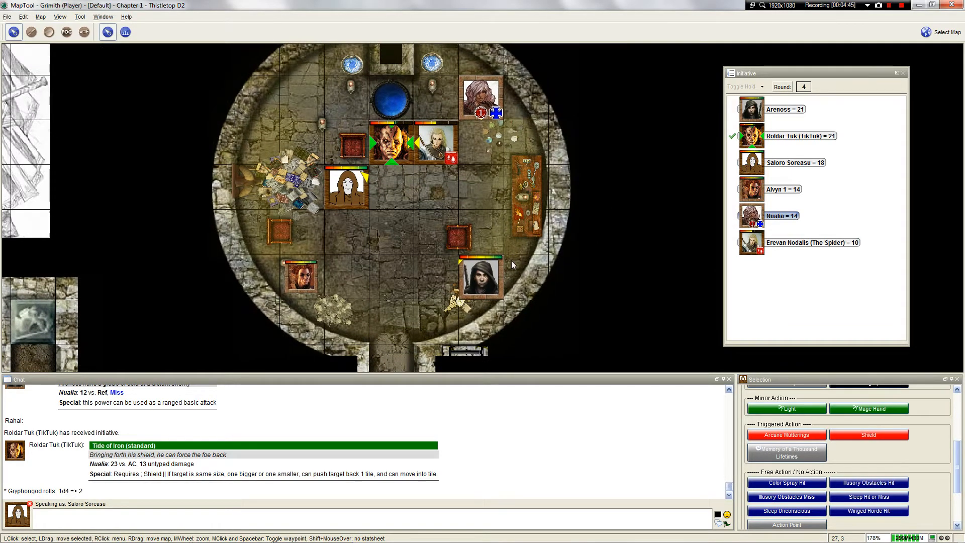
{"action": "mouse_move", "coordinate": [486, 286]}
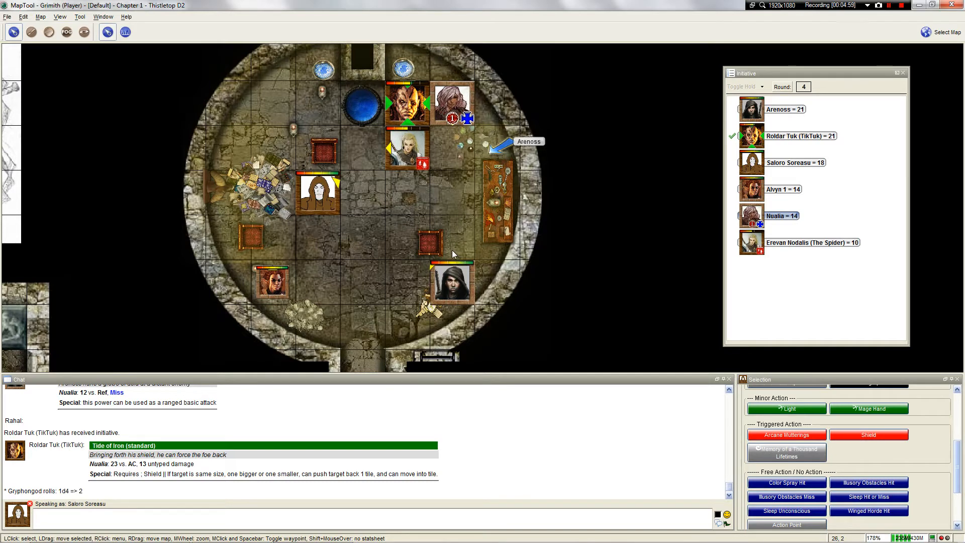
{"action": "mouse_move", "coordinate": [455, 230]}
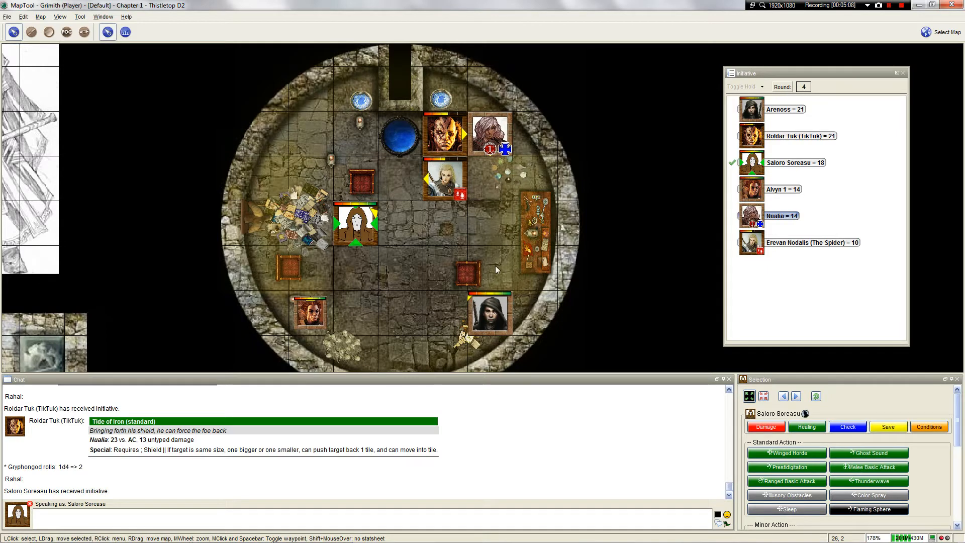
{"action": "mouse_move", "coordinate": [496, 236]}
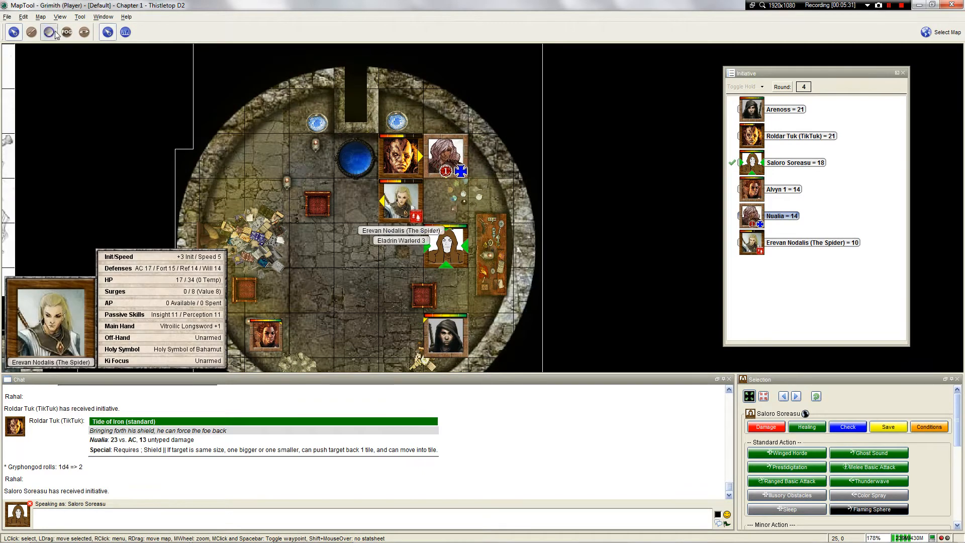
Step: Switch to the Template tool and choose the square blast template for Nualia
{"action": "left_click", "coordinate": [48, 33]}
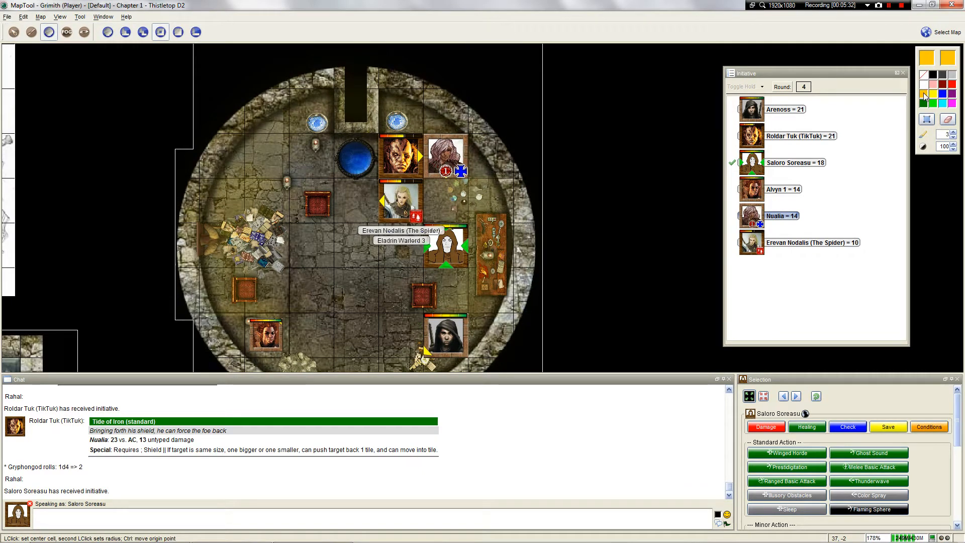
{"action": "left_click", "coordinate": [445, 251]}
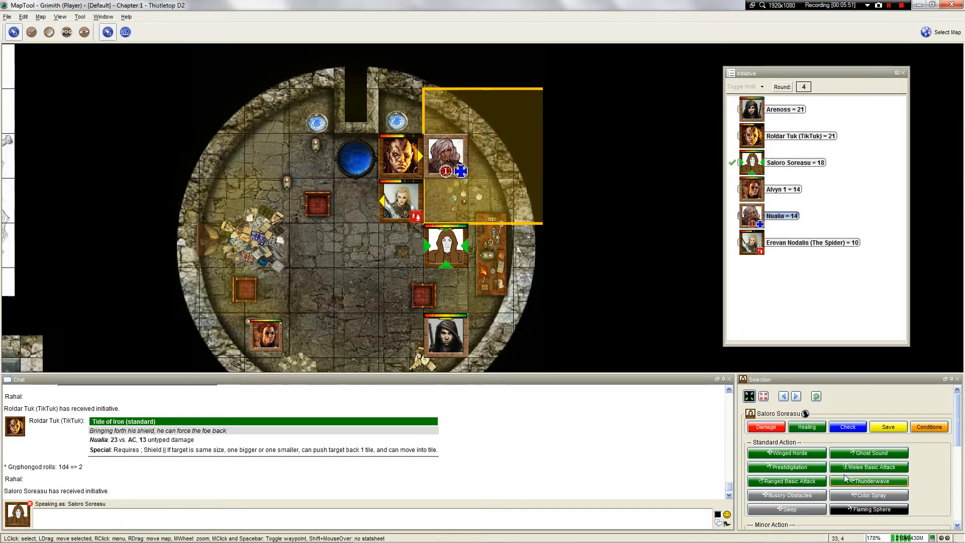
Step: Roll Saloro's Thunderwave against Nualia, missing 18 vs. Fort
{"action": "left_click", "coordinate": [869, 481]}
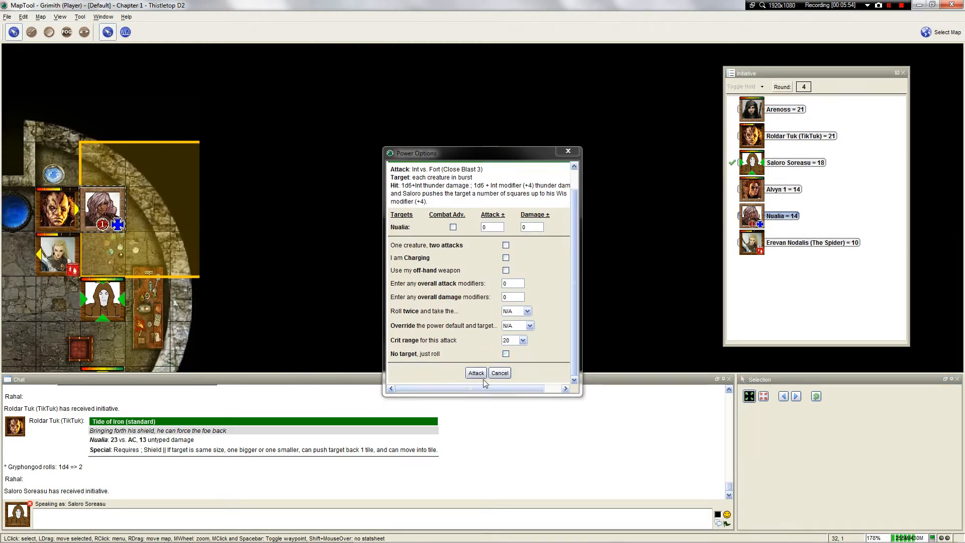
{"action": "left_click", "coordinate": [476, 372]}
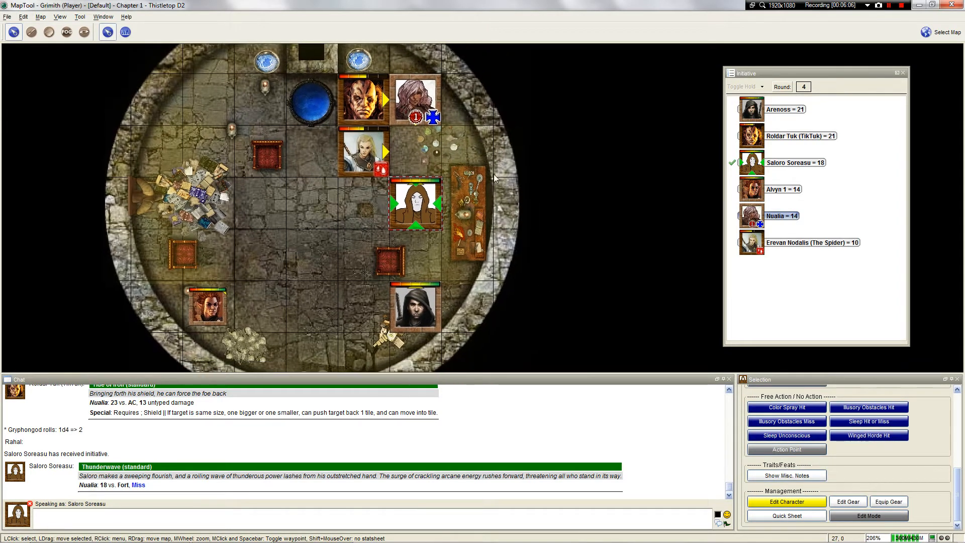
{"action": "scroll", "scroll_direction": "down", "scroll_amount": 3}
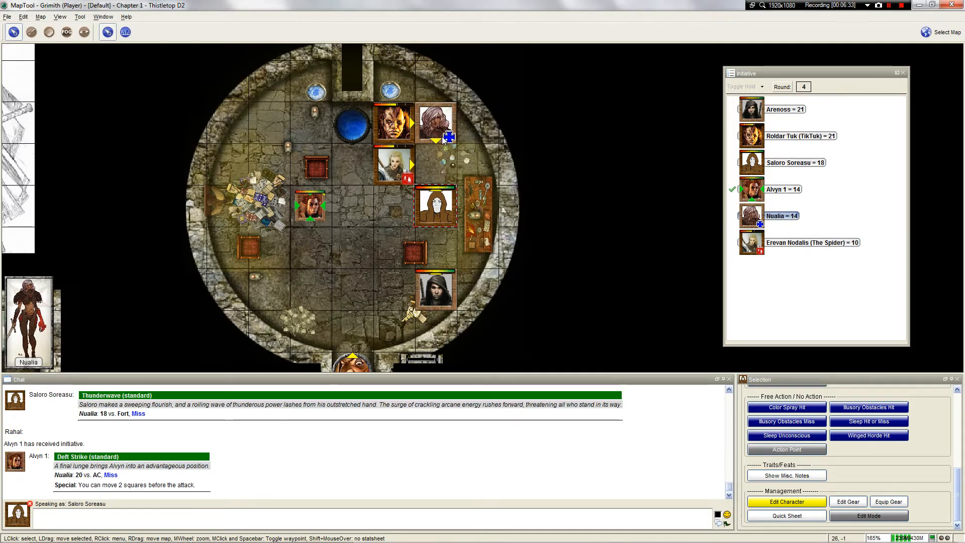
Step: Move a token on the map during Alvyn's and Nualia's turns
{"action": "left_click_drag", "start_coordinate": [310, 207], "coordinate": [351, 123]}
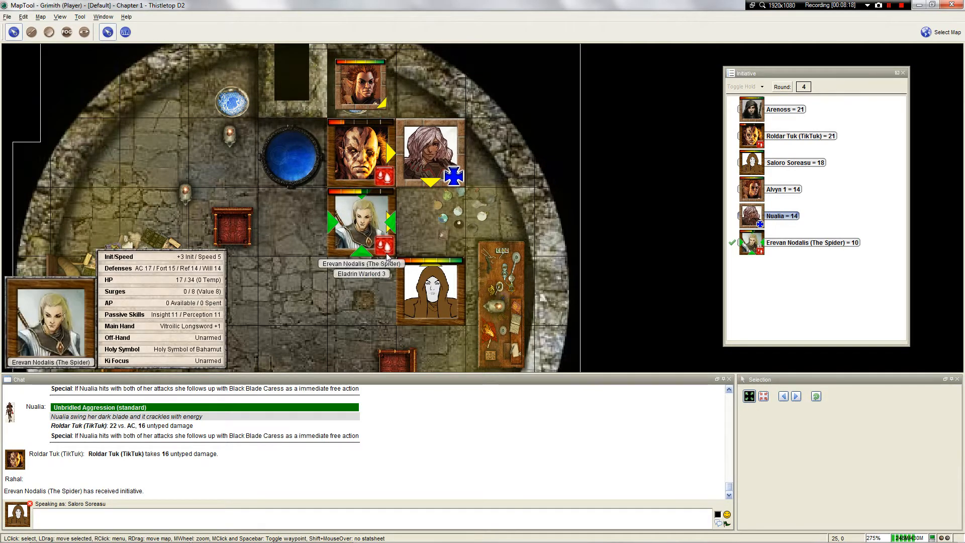
{"action": "mouse_move", "coordinate": [438, 236]}
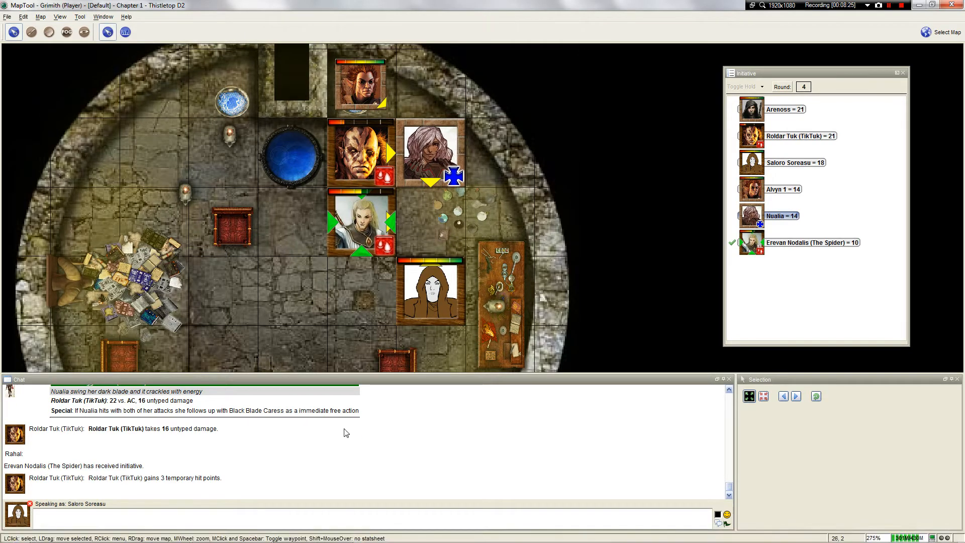
{"action": "mouse_move", "coordinate": [361, 87]}
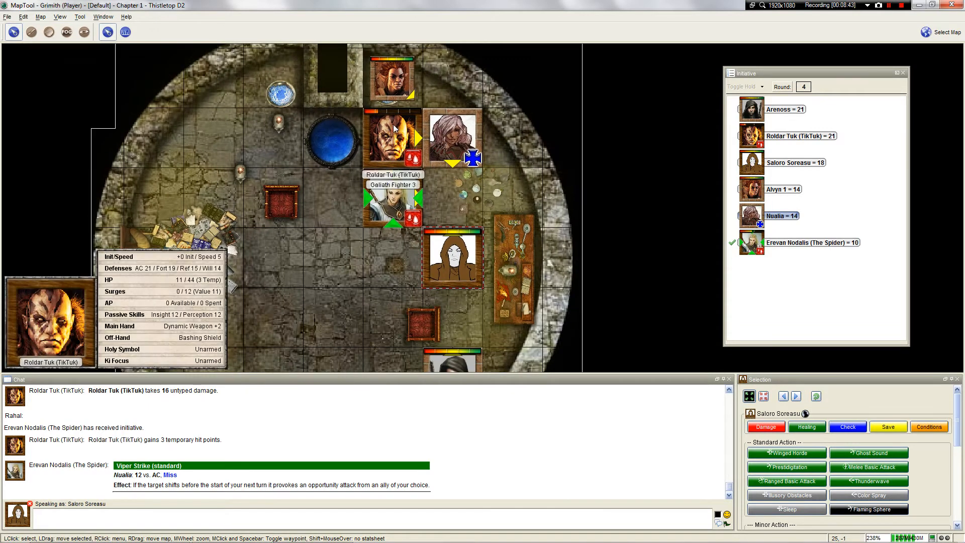
{"action": "mouse_move", "coordinate": [490, 155]}
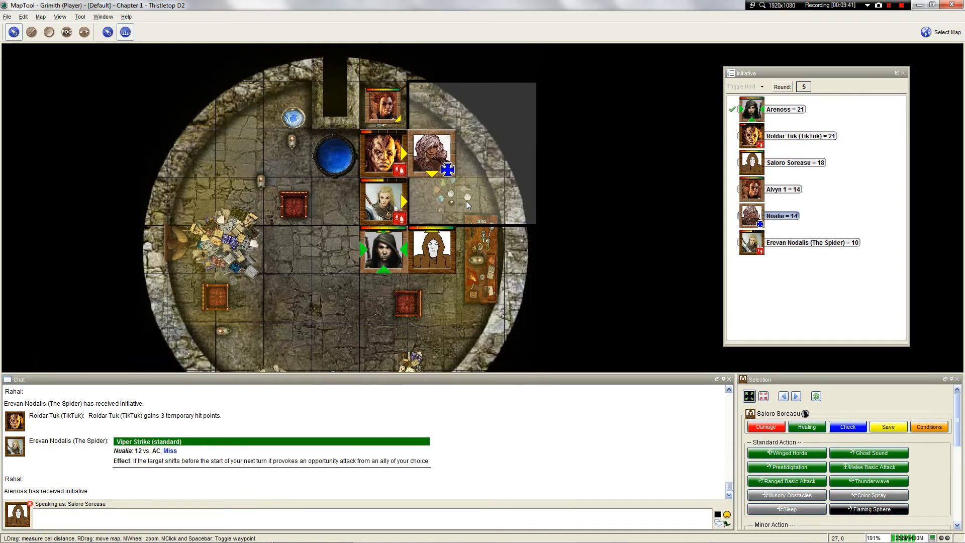
{"action": "mouse_move", "coordinate": [472, 162]}
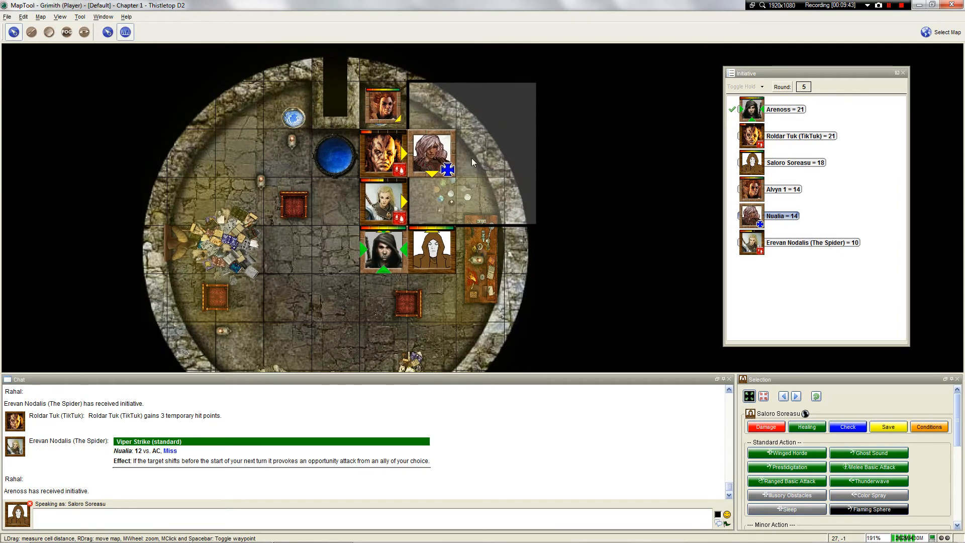
{"action": "mouse_move", "coordinate": [508, 5]}
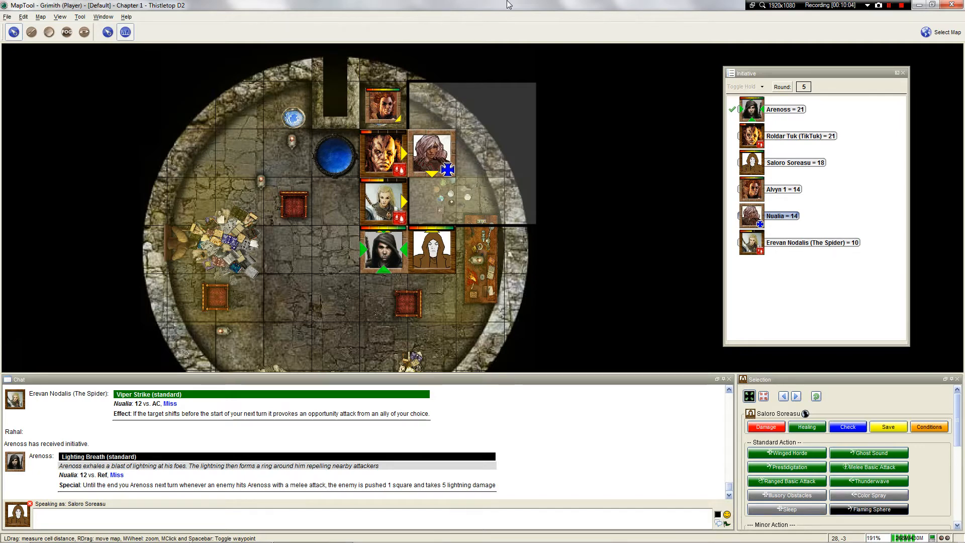
{"action": "mouse_move", "coordinate": [362, 149]}
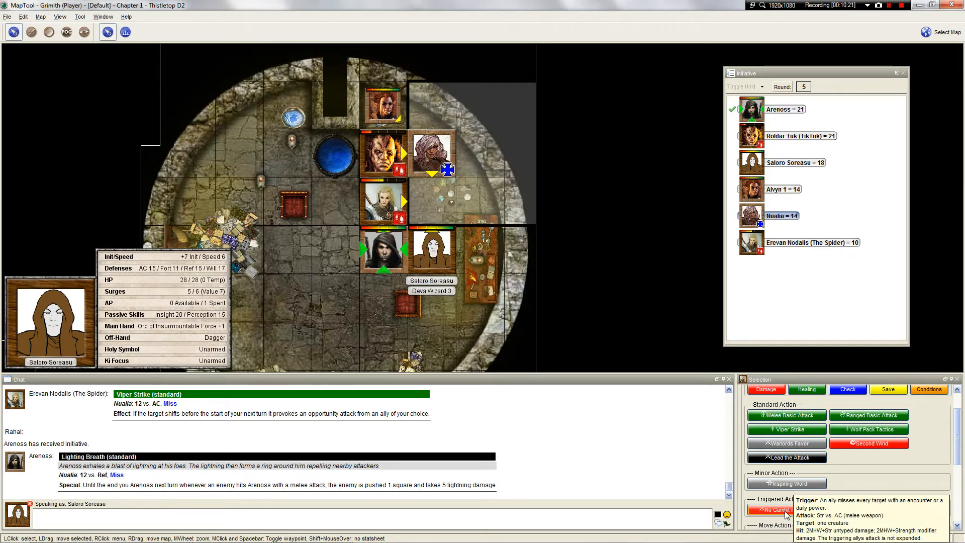
Step: Roll Erevan's No Gambit is Wasted attack and close his reference sheet
{"action": "left_click", "coordinate": [785, 510]}
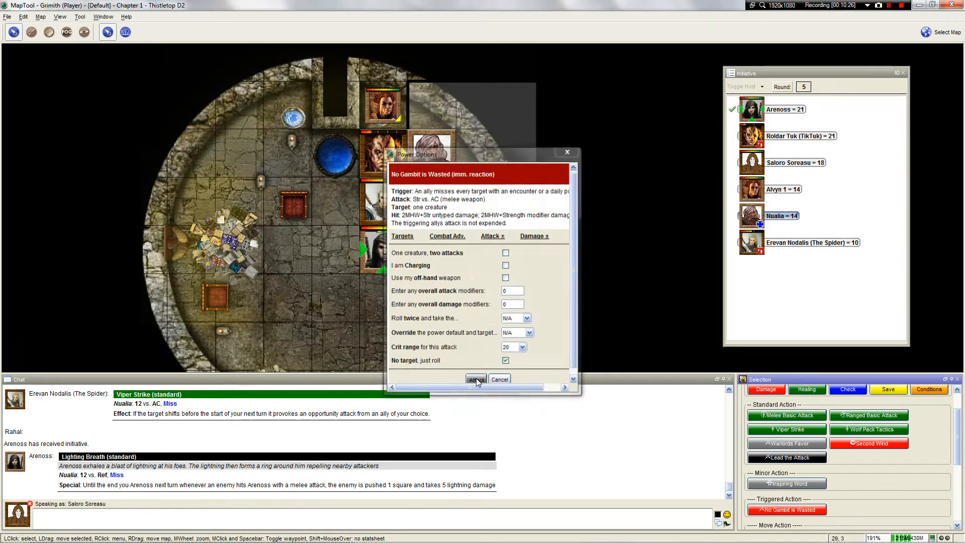
{"action": "left_click", "coordinate": [476, 379]}
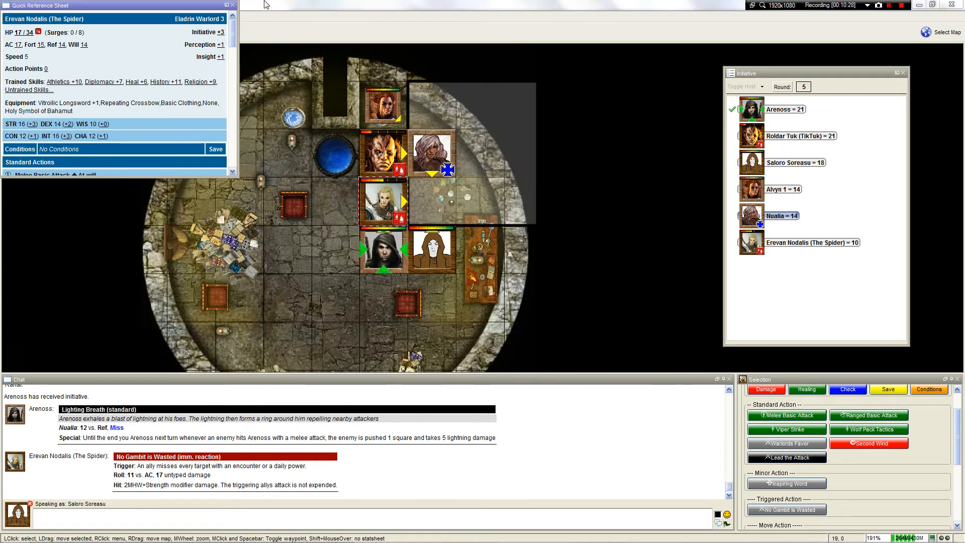
{"action": "left_click", "coordinate": [229, 5]}
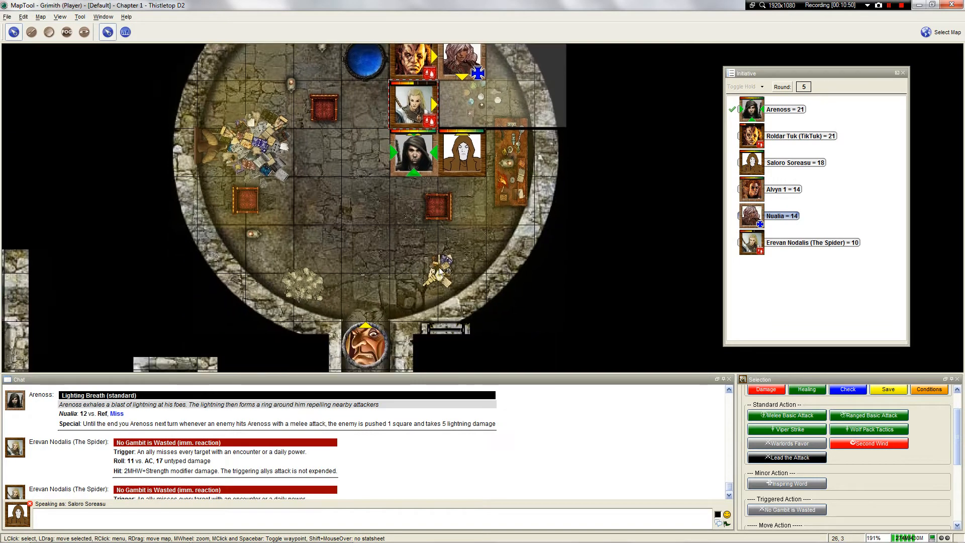
{"action": "scroll", "scroll_direction": "down", "scroll_amount": 3}
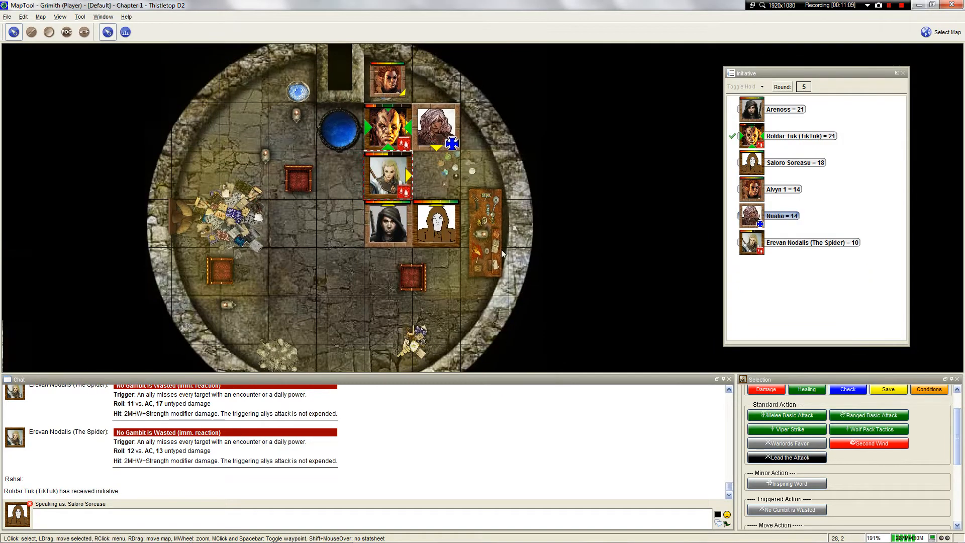
{"action": "mouse_move", "coordinate": [388, 176]}
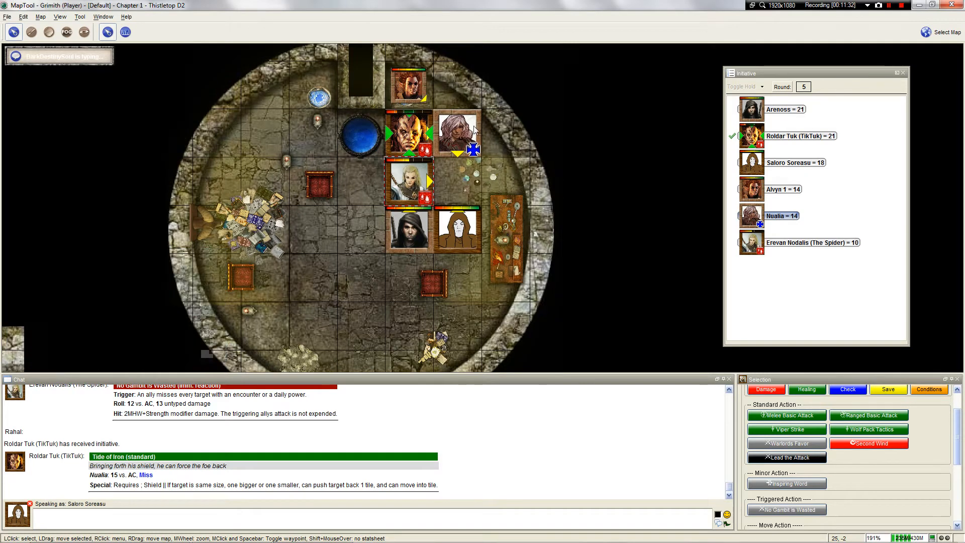
{"action": "mouse_move", "coordinate": [457, 232]}
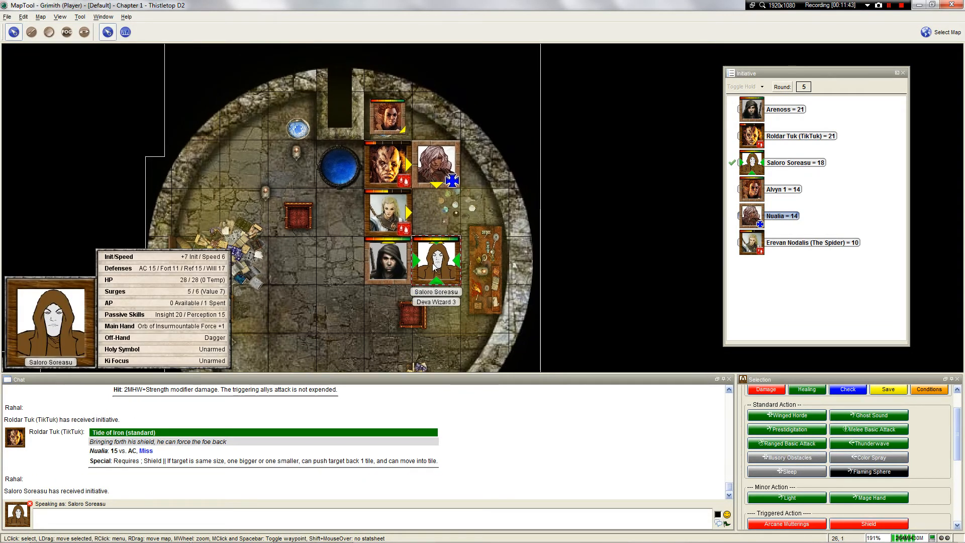
Step: Move Saloro Soreasu up beside Nualia and reselect his token
{"action": "left_click_drag", "start_coordinate": [435, 261], "coordinate": [484, 213]}
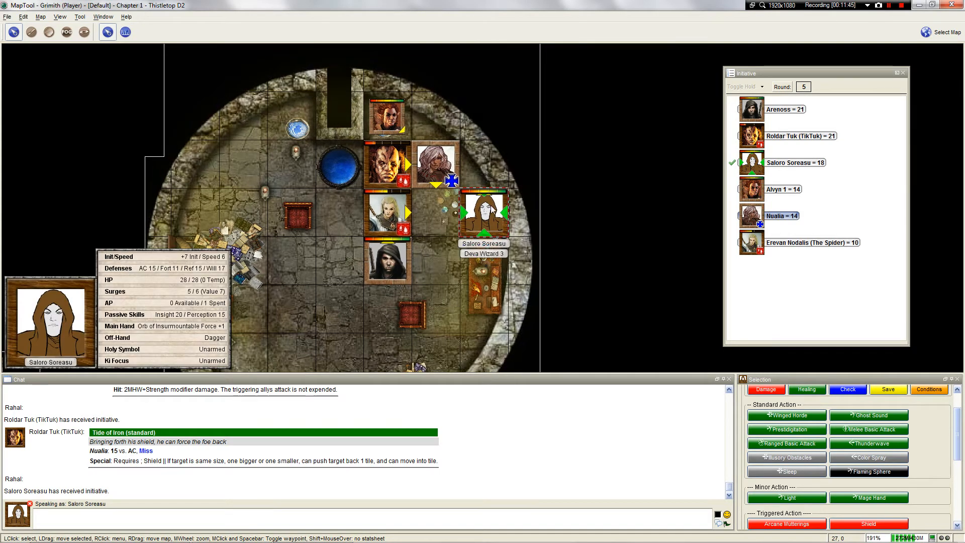
{"action": "left_click", "coordinate": [493, 179]}
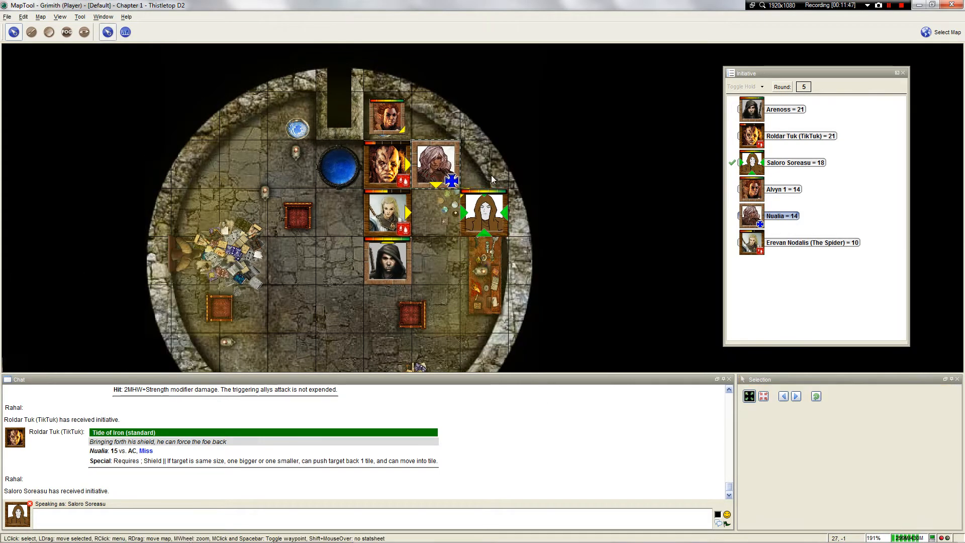
{"action": "left_click", "coordinate": [485, 213]}
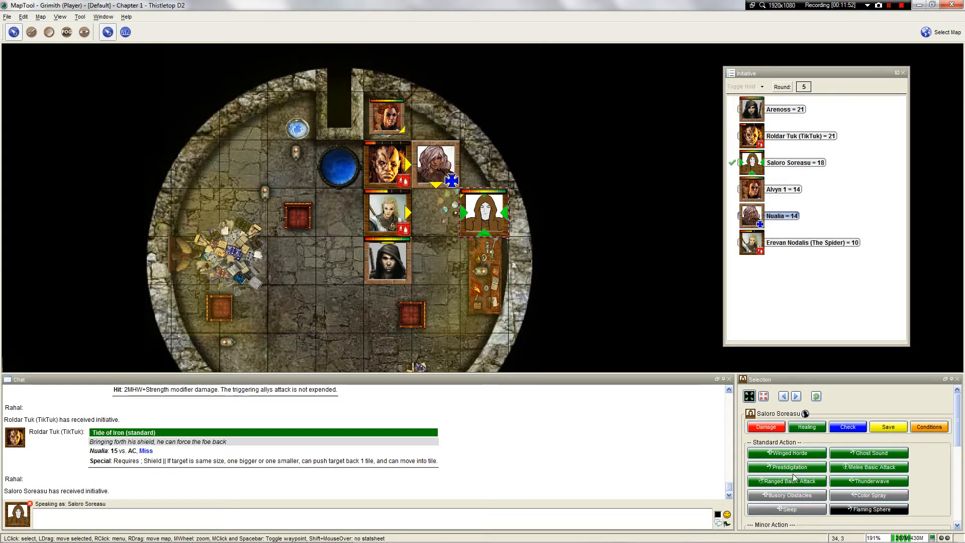
Step: Cast Winged Horde on the marked burst area, rolling 16 vs. Nualia's Will
{"action": "left_click", "coordinate": [787, 453]}
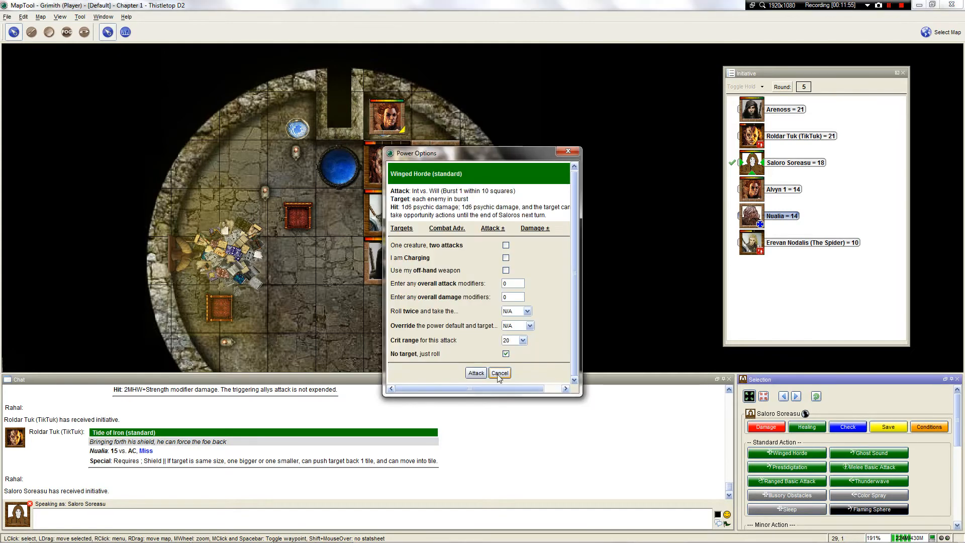
{"action": "left_click", "coordinate": [475, 372]}
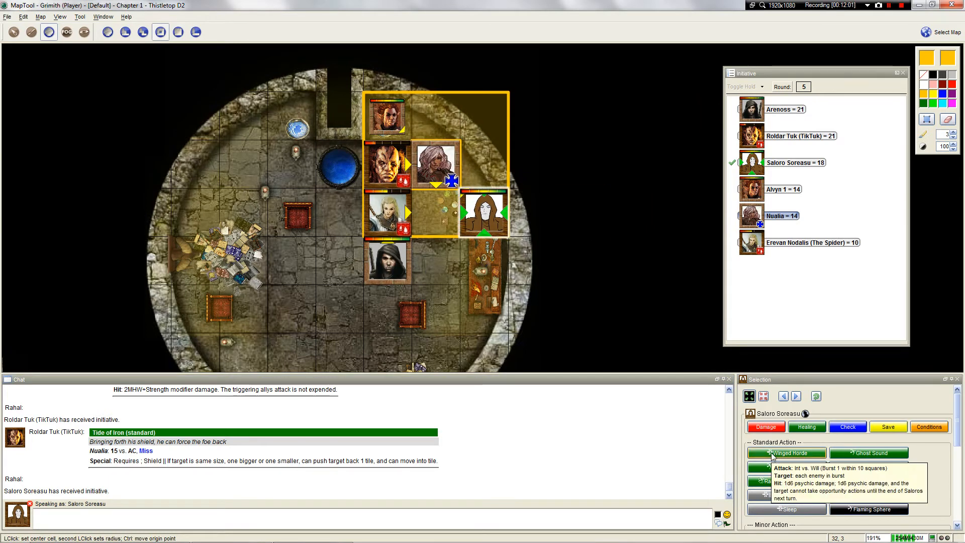
{"action": "left_click", "coordinate": [786, 452]}
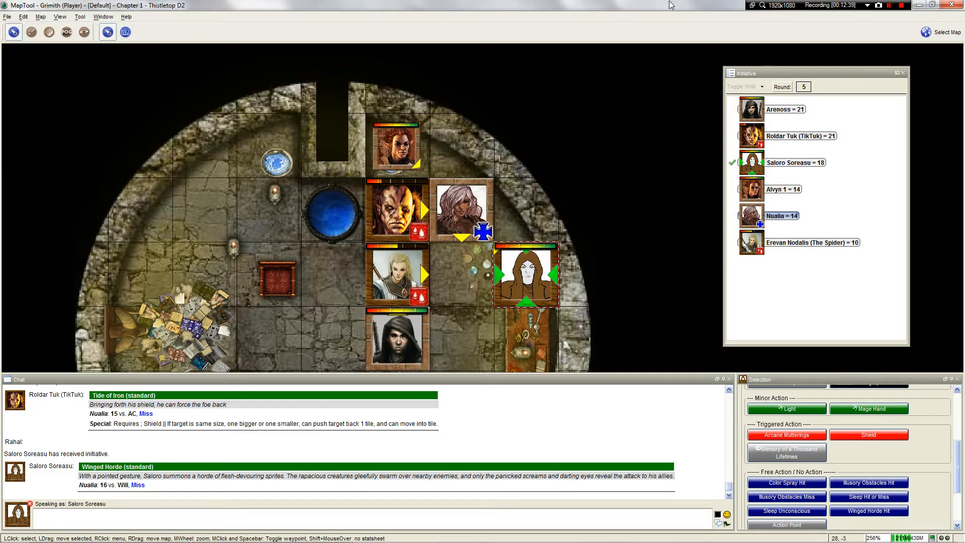
{"action": "mouse_move", "coordinate": [85, 484]}
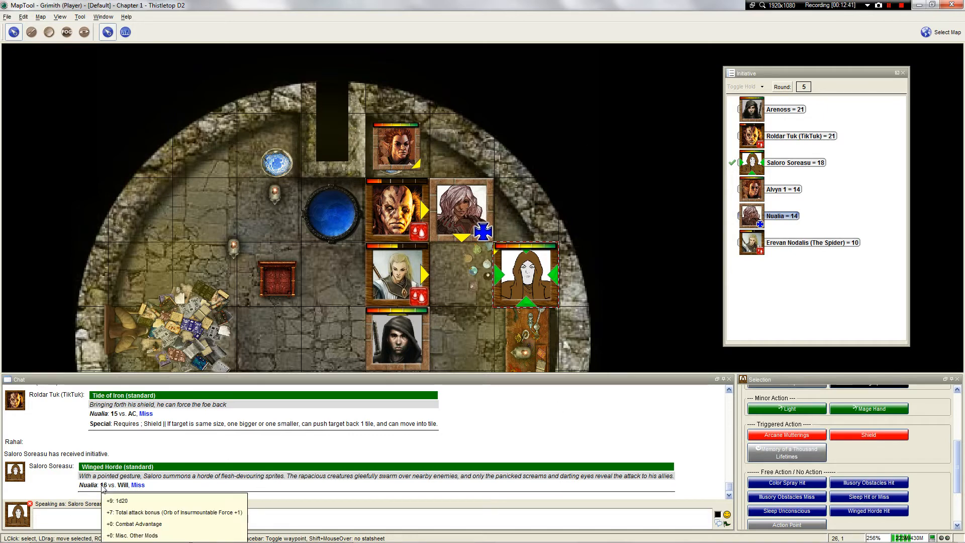
{"action": "scroll", "scroll_direction": "down", "scroll_amount": 3}
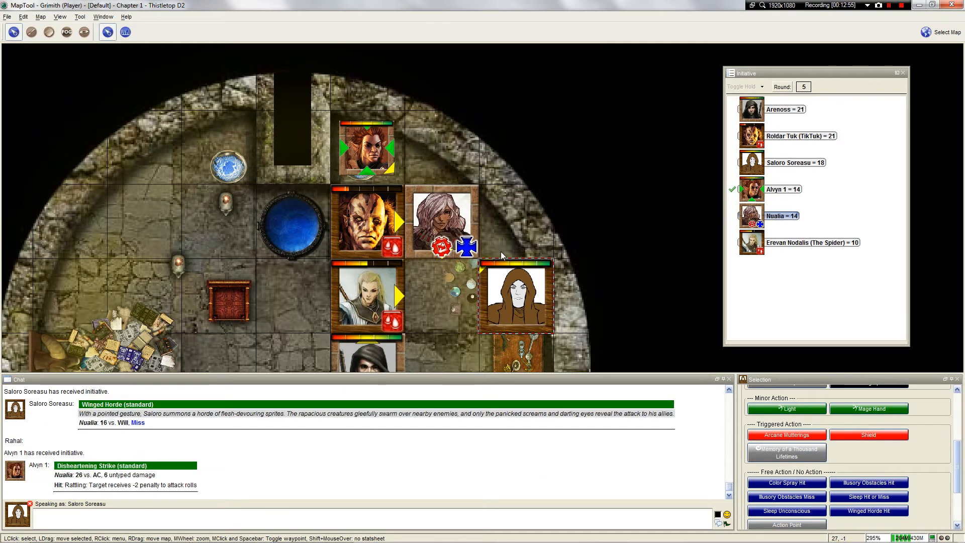
{"action": "mouse_move", "coordinate": [496, 218]}
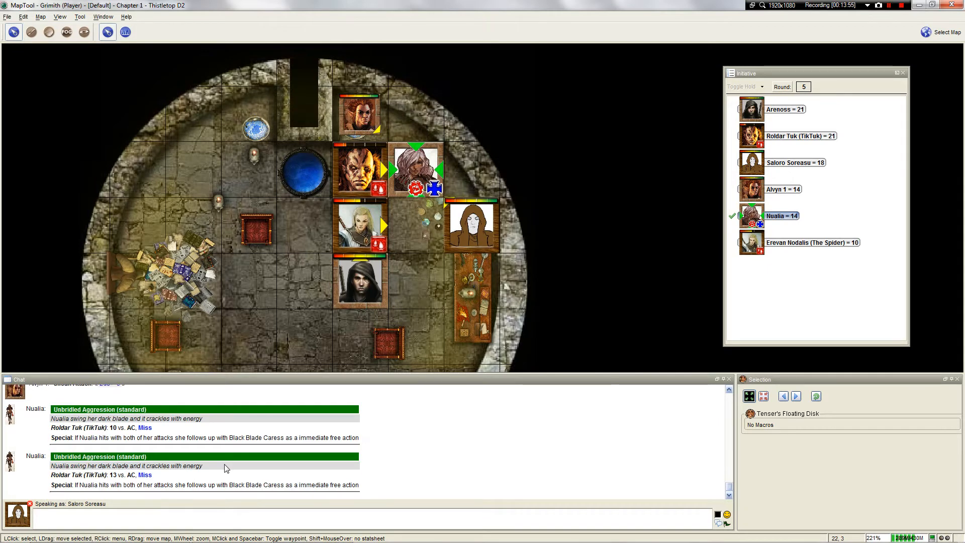
{"action": "mouse_move", "coordinate": [216, 469]}
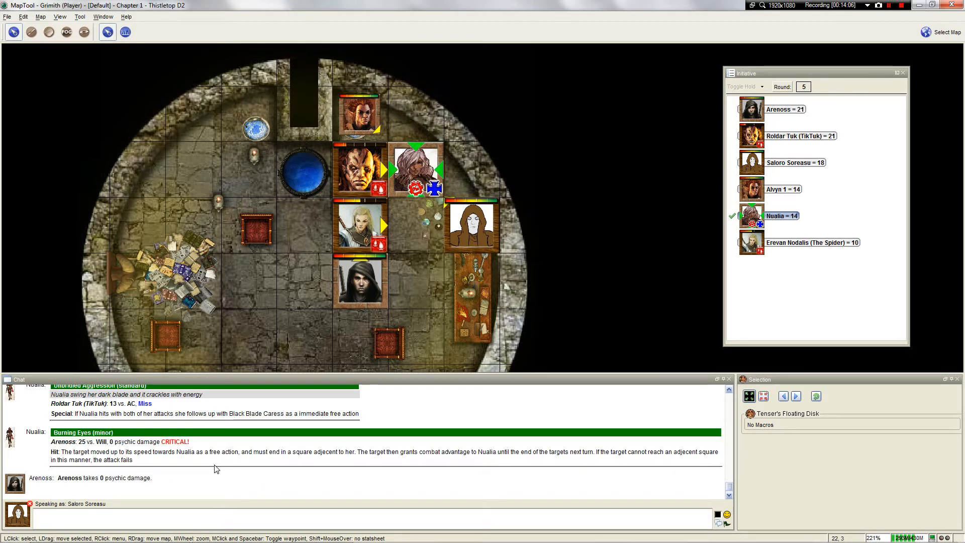
{"action": "mouse_move", "coordinate": [369, 451]}
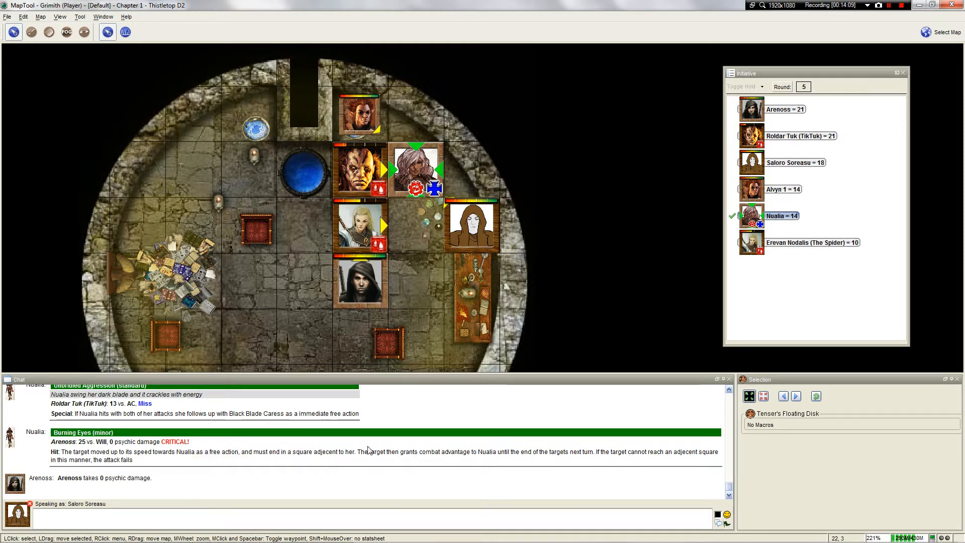
{"action": "mouse_move", "coordinate": [408, 440]}
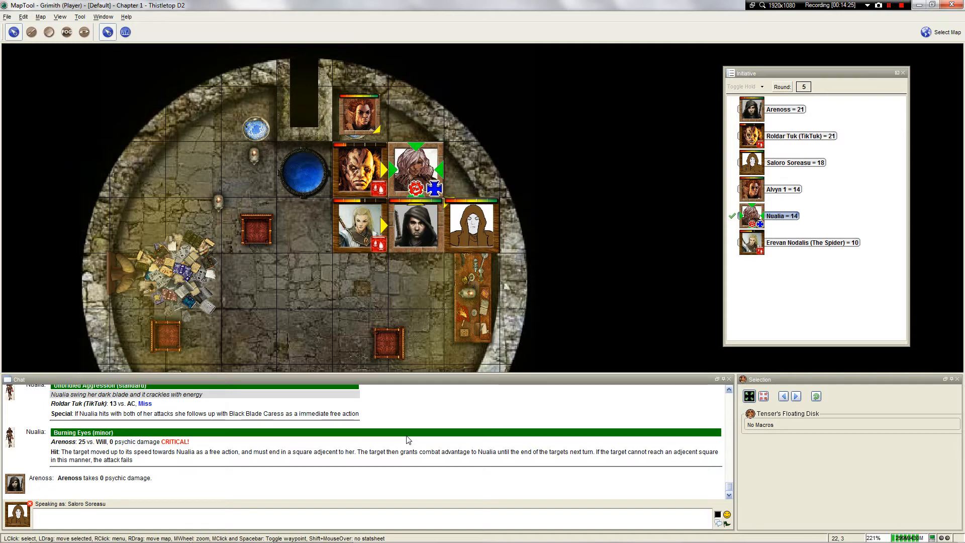
{"action": "mouse_move", "coordinate": [402, 422]}
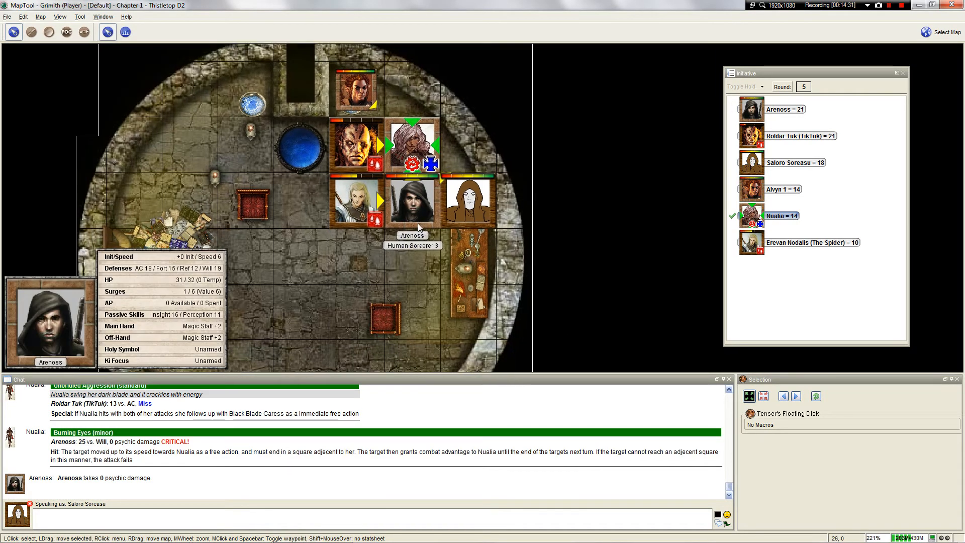
{"action": "mouse_move", "coordinate": [362, 428]}
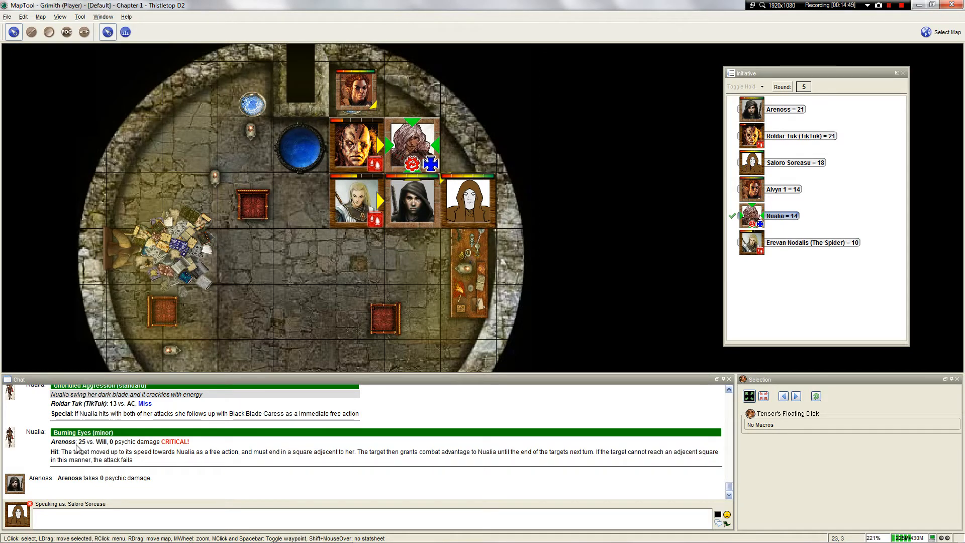
{"action": "mouse_move", "coordinate": [85, 448]}
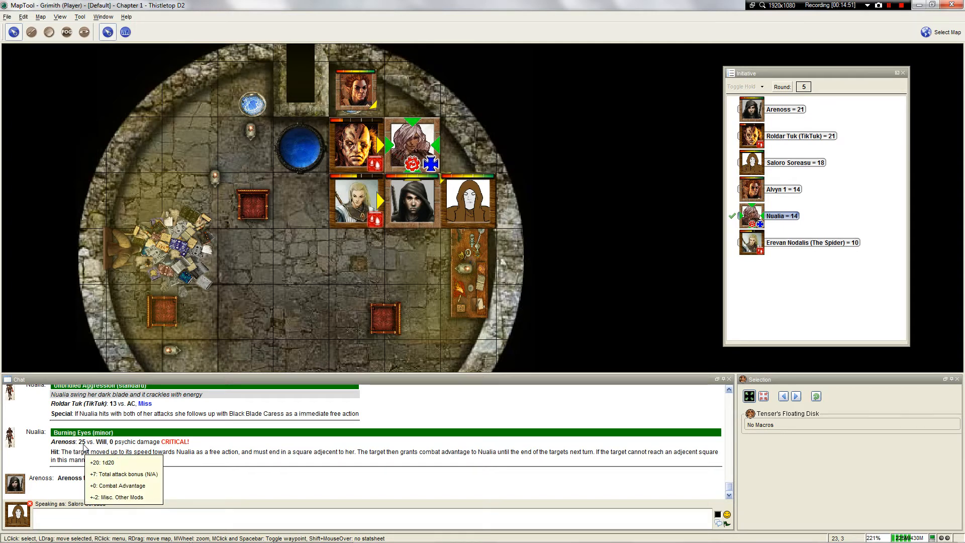
{"action": "mouse_move", "coordinate": [215, 422]}
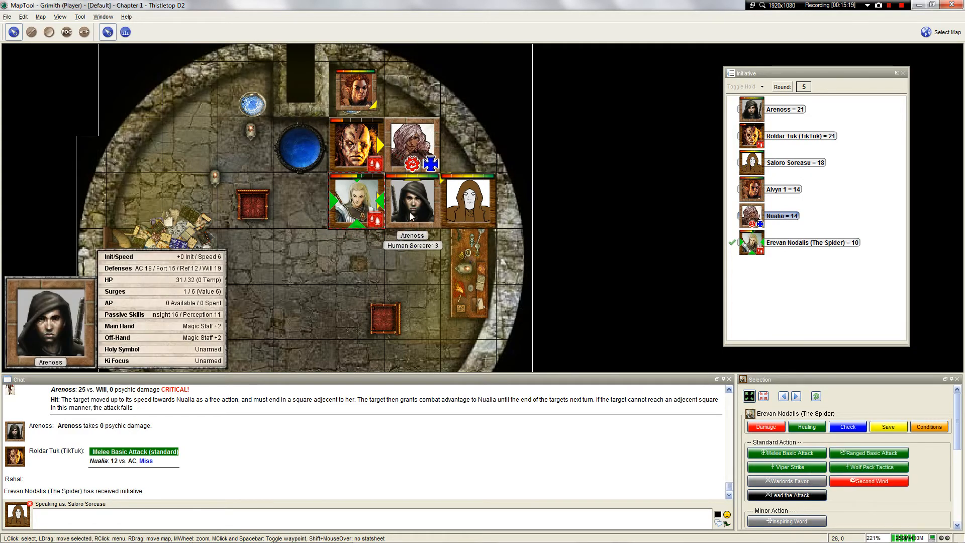
{"action": "mouse_move", "coordinate": [412, 201]}
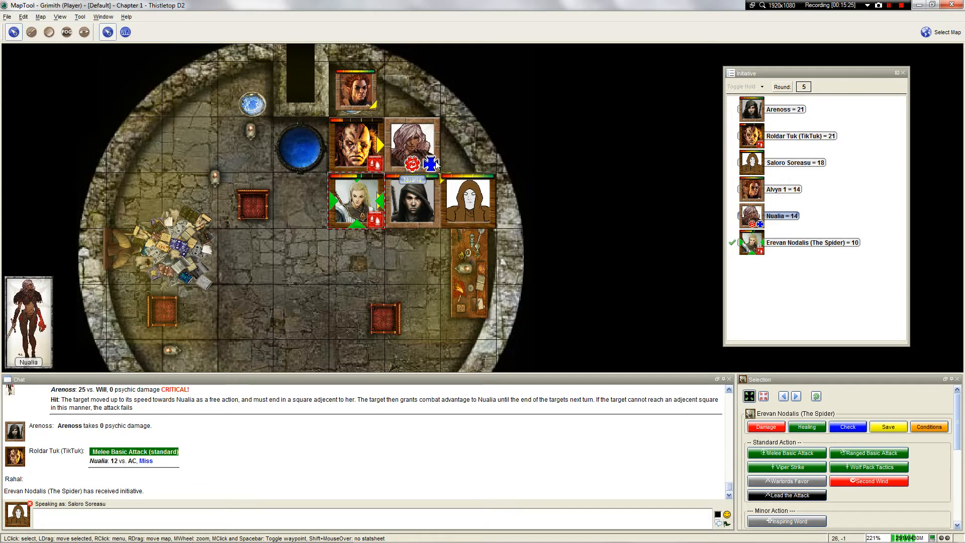
{"action": "mouse_move", "coordinate": [412, 202]}
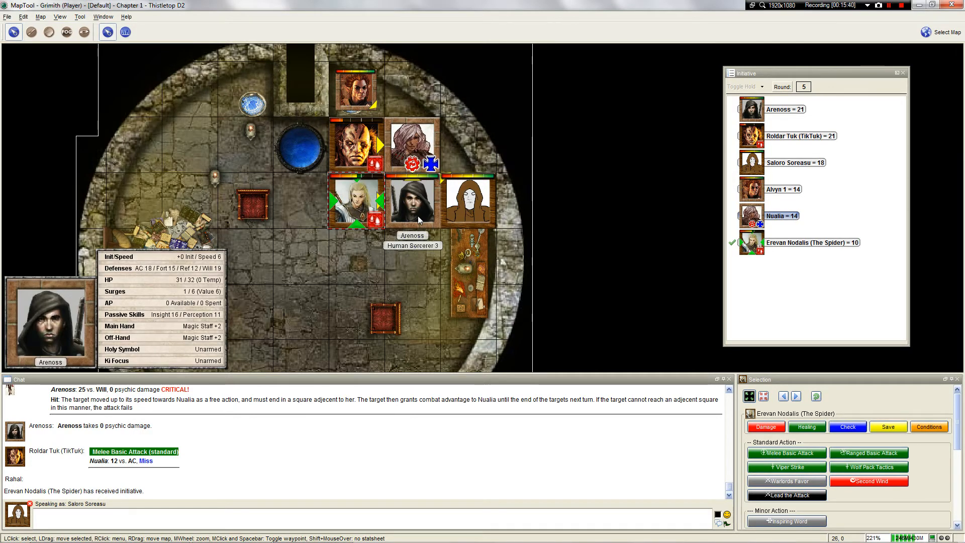
{"action": "mouse_move", "coordinate": [355, 145]}
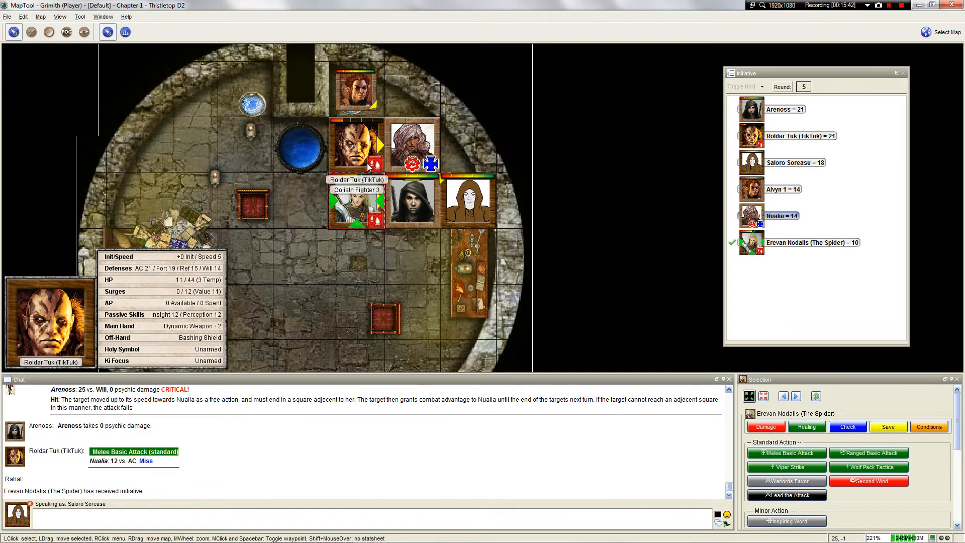
{"action": "mouse_move", "coordinate": [412, 203]}
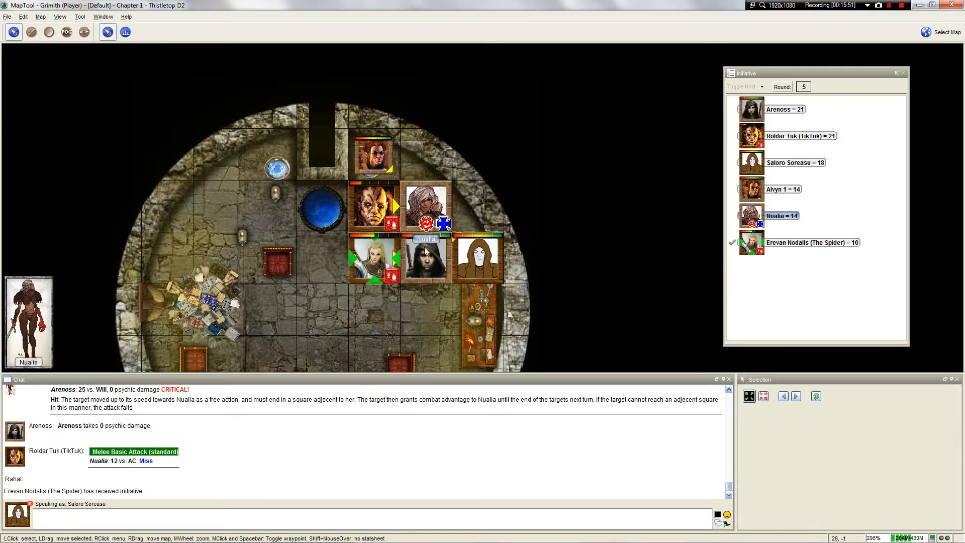
{"action": "mouse_move", "coordinate": [415, 267]}
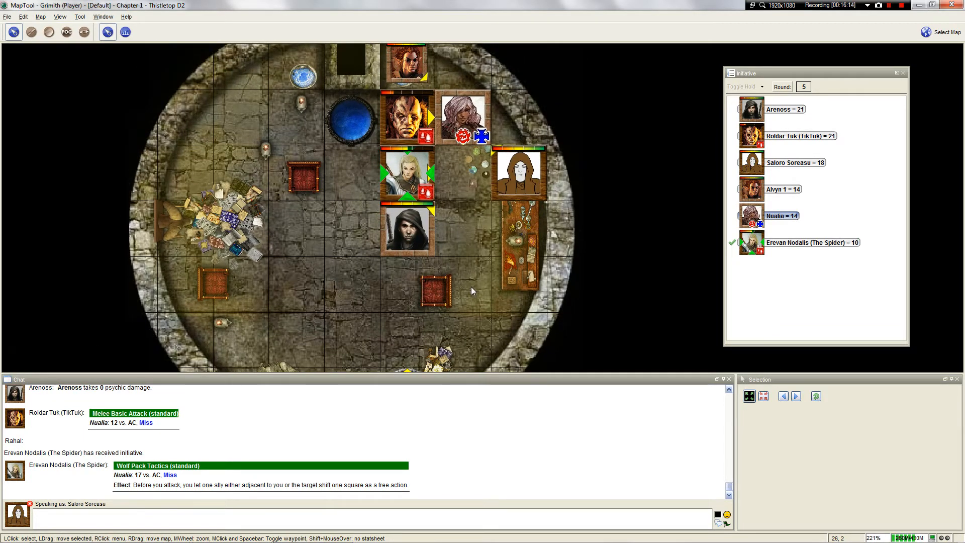
{"action": "mouse_move", "coordinate": [167, 175]}
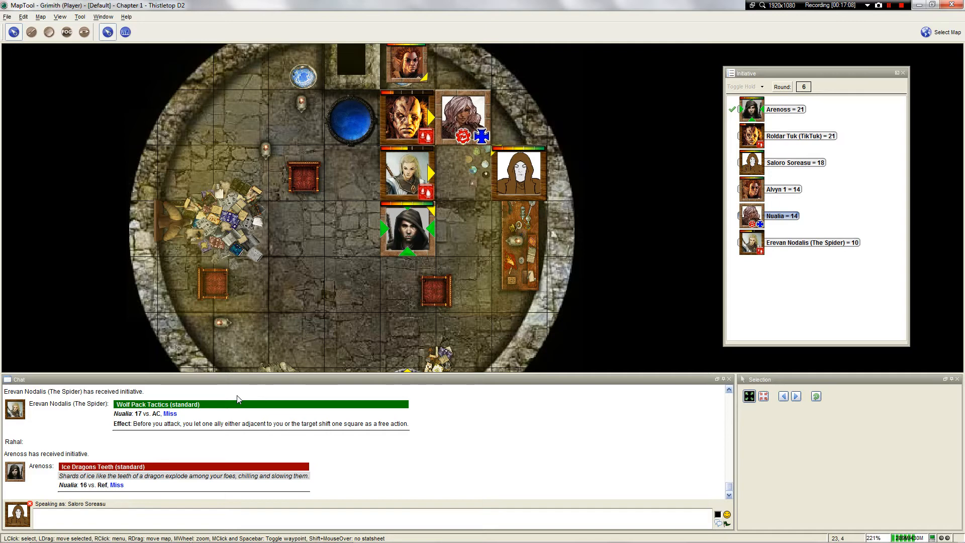
{"action": "mouse_move", "coordinate": [248, 394]}
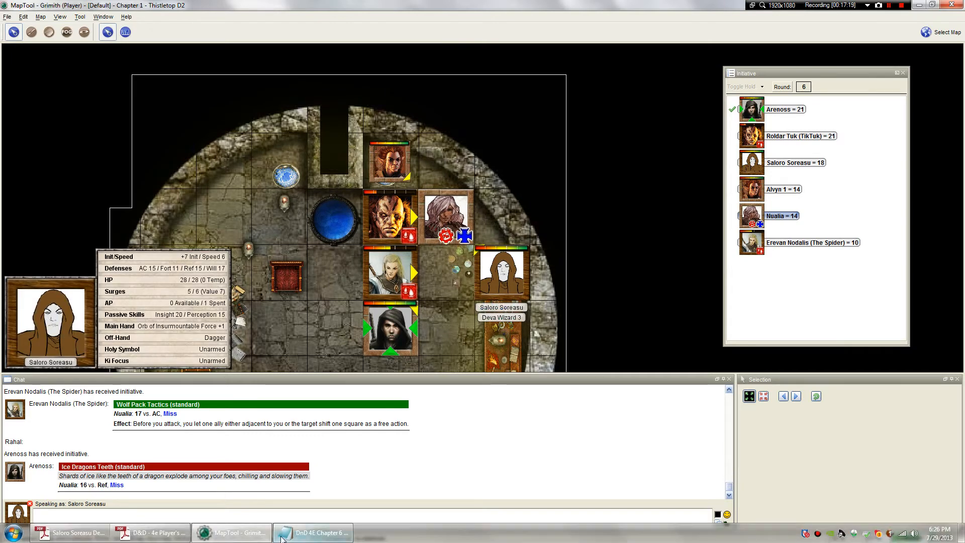
Step: Append the note on Winged Horde provoking an opportunity attack and sticking with Thunderwave
{"action": "left_click", "coordinate": [313, 532]}
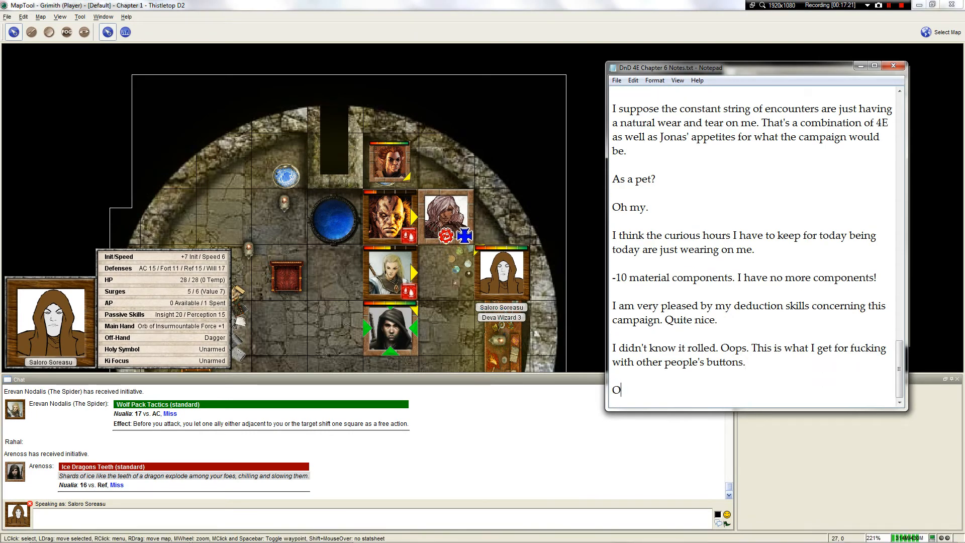
{"action": "type", "text": "h. I just realized I would have provoked an opportunity attack from her to cast Wi"}
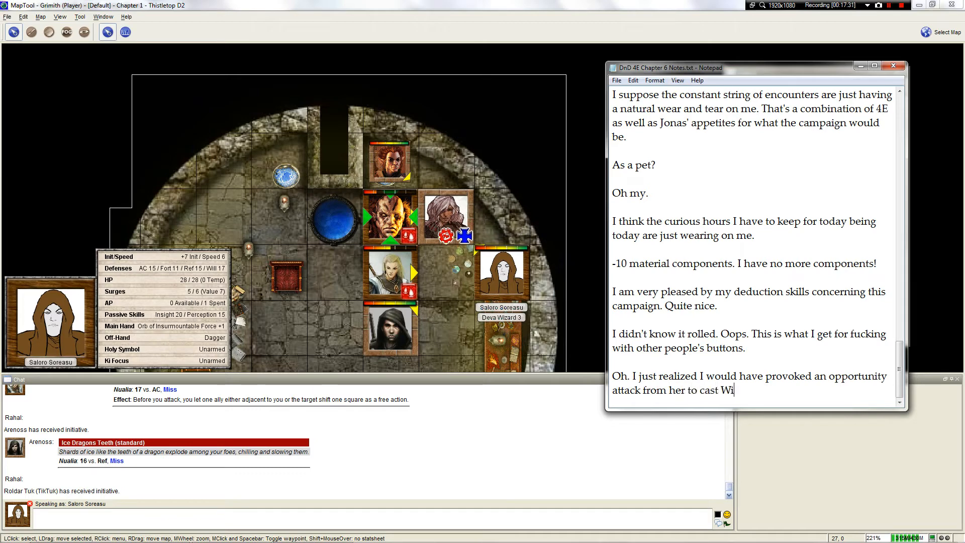
{"action": "type", "text": "nged Horde so close. I'm gonna have to"}
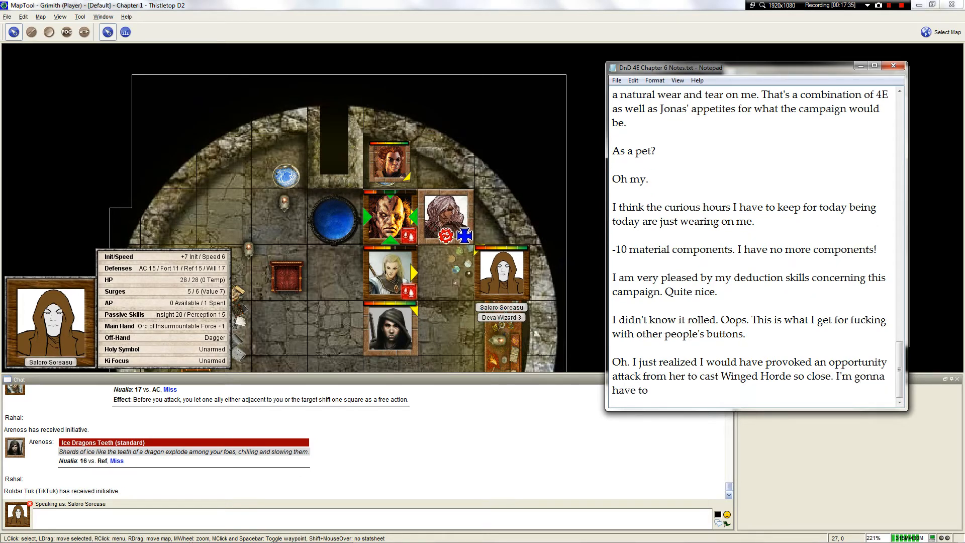
{"action": "type", "text": "keep using Thunderwave."}
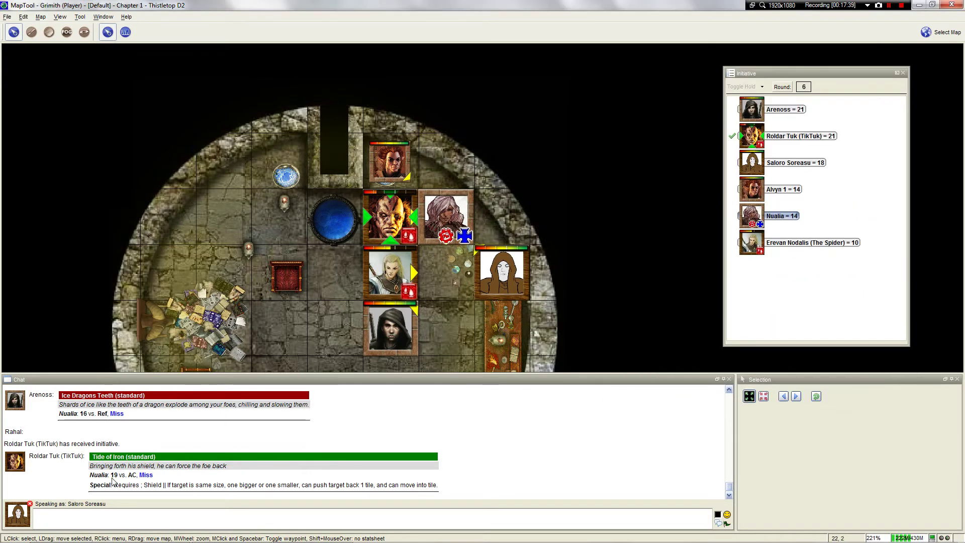
{"action": "mouse_move", "coordinate": [115, 482]}
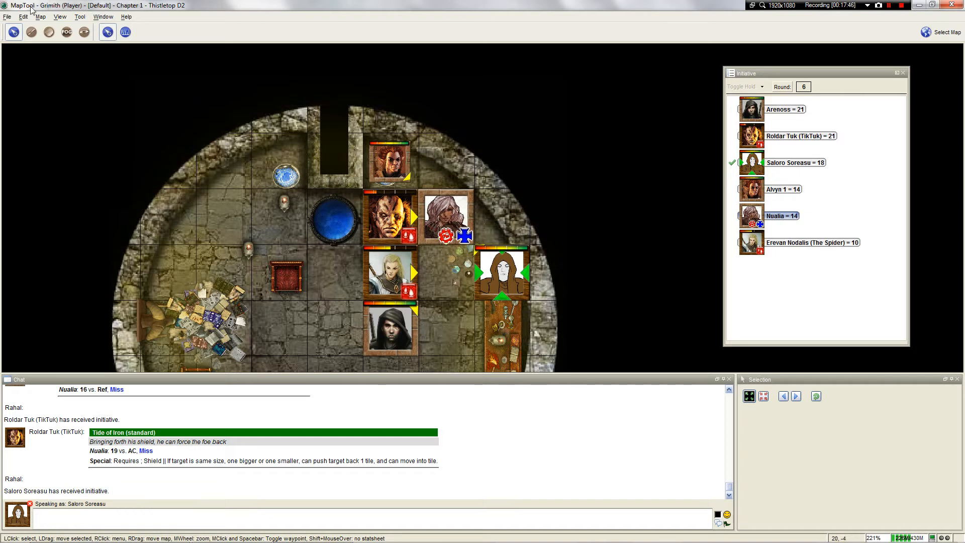
Step: Mark an area on the map, then cast Thunderwave on Nualia, missing 18 vs. Fort
{"action": "left_click", "coordinate": [104, 32]}
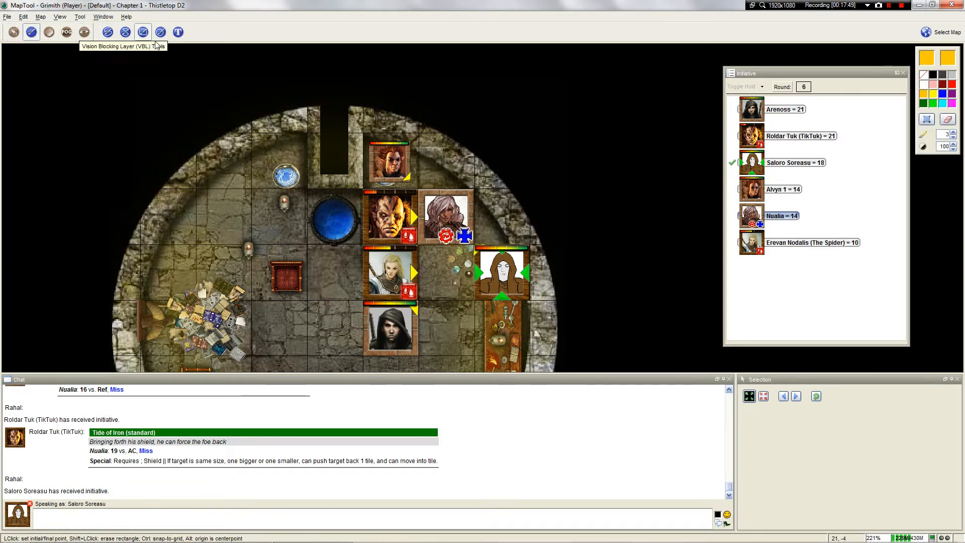
{"action": "mouse_move", "coordinate": [336, 164]}
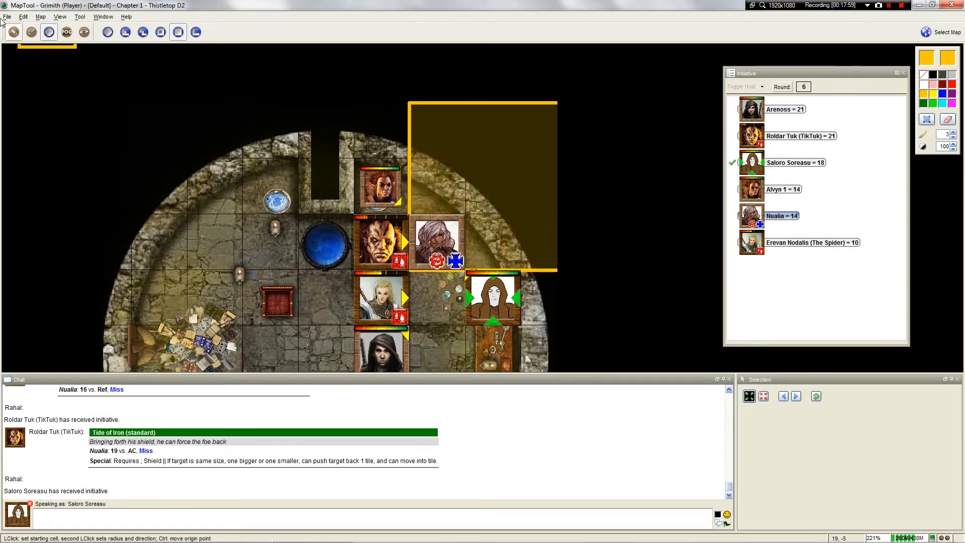
{"action": "left_click", "coordinate": [492, 300]}
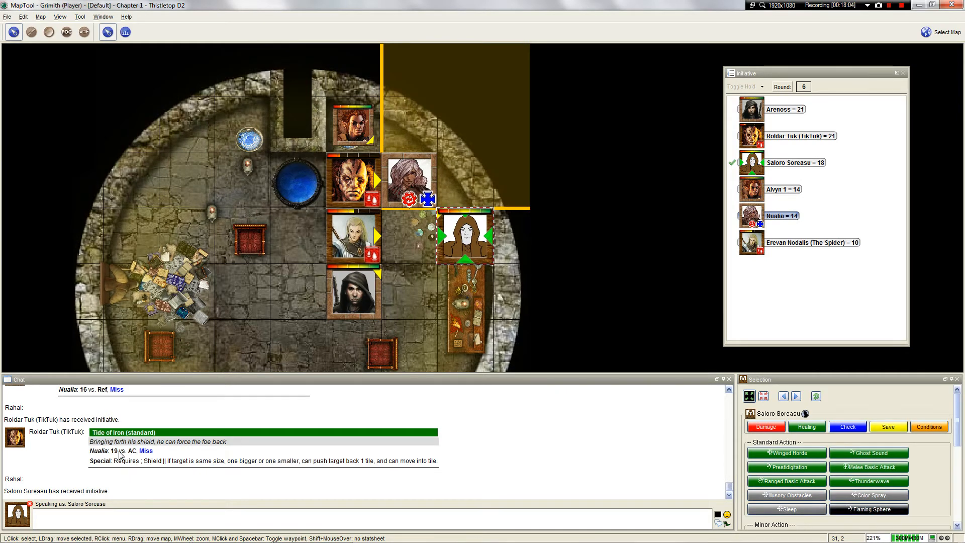
{"action": "mouse_move", "coordinate": [118, 451]}
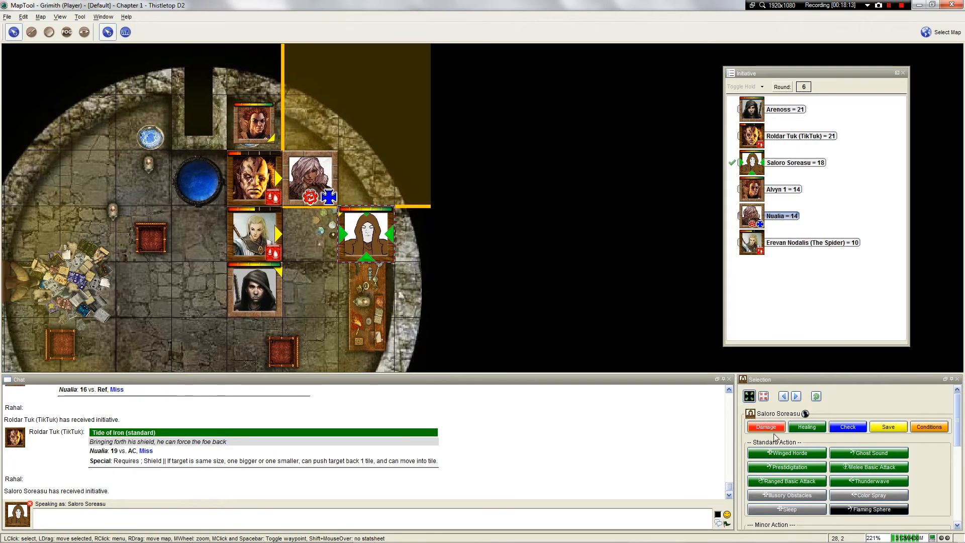
{"action": "left_click", "coordinate": [869, 481]}
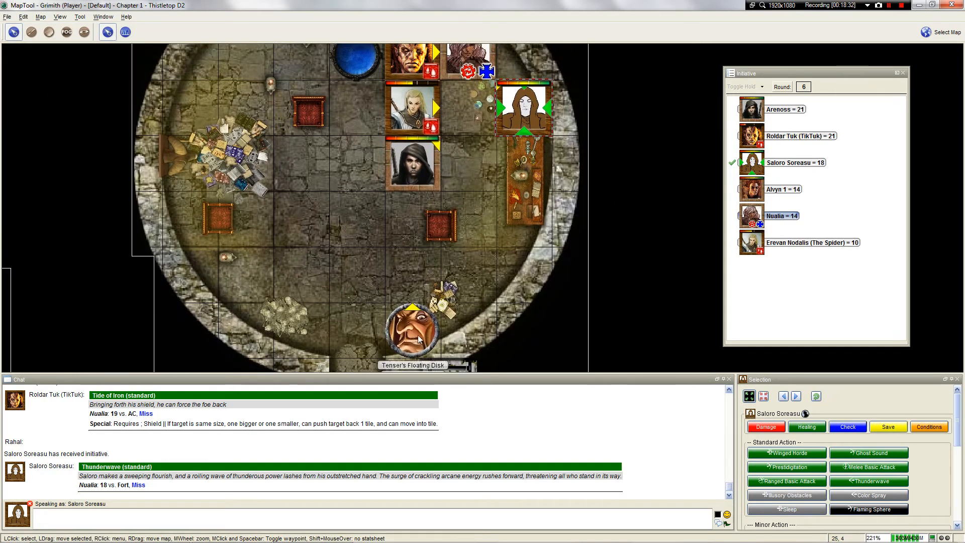
Step: Move Tenser's Floating Disk into the square below Nualia and scroll the chat
{"action": "left_click_drag", "start_coordinate": [412, 326], "coordinate": [467, 277]}
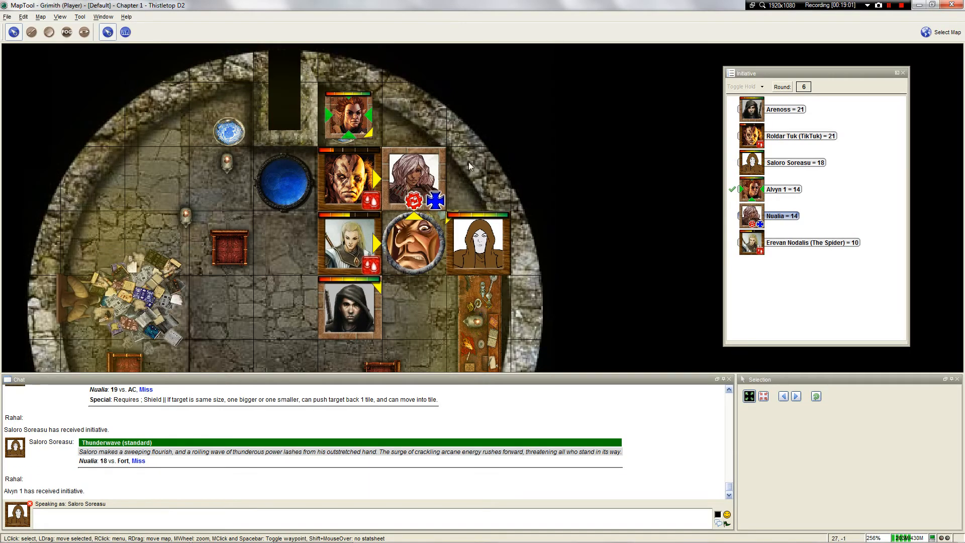
{"action": "scroll", "scroll_direction": "down", "scroll_amount": 3}
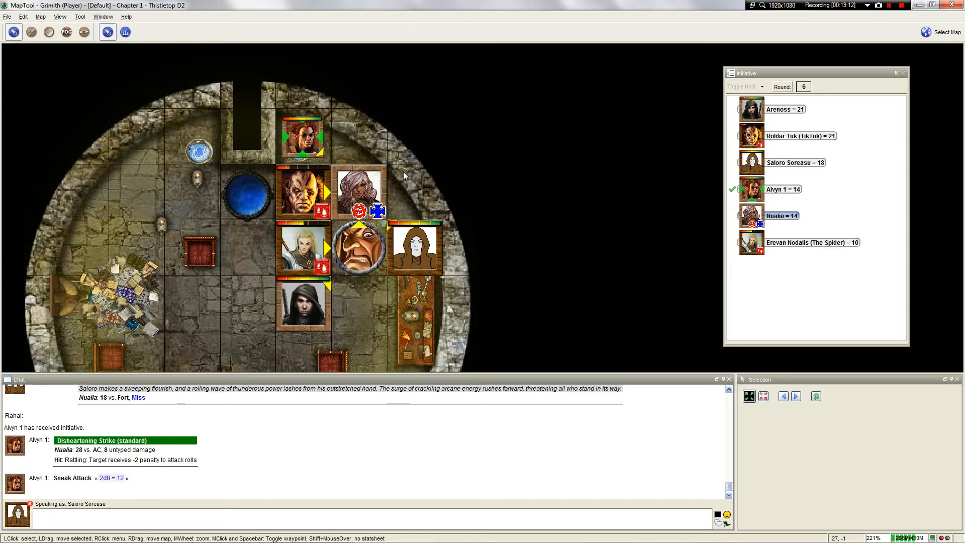
{"action": "mouse_move", "coordinate": [103, 452]}
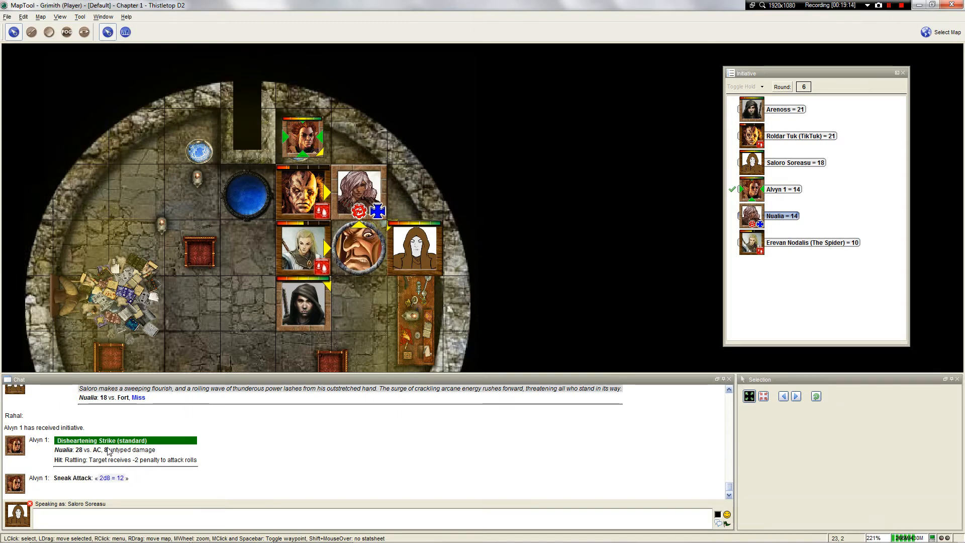
{"action": "mouse_move", "coordinate": [69, 331]}
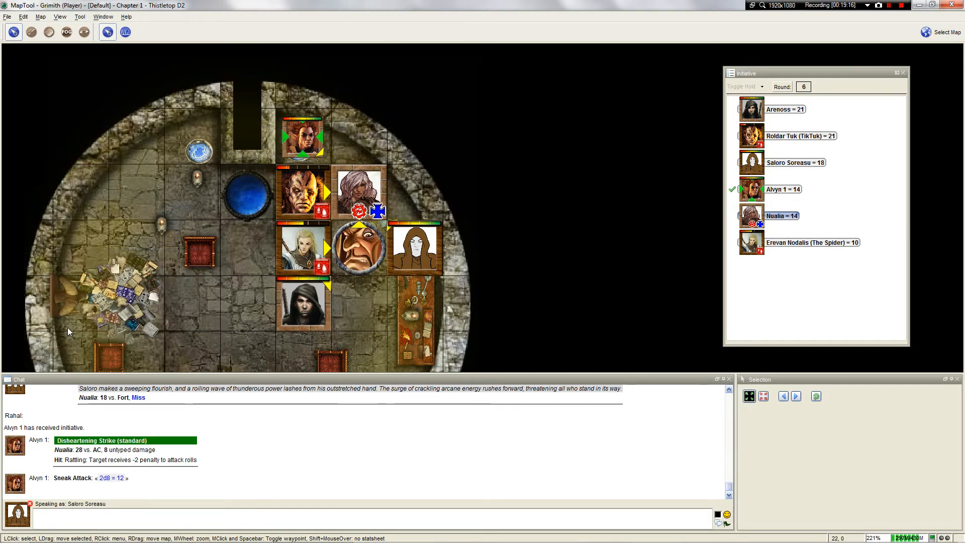
{"action": "mouse_move", "coordinate": [85, 458]}
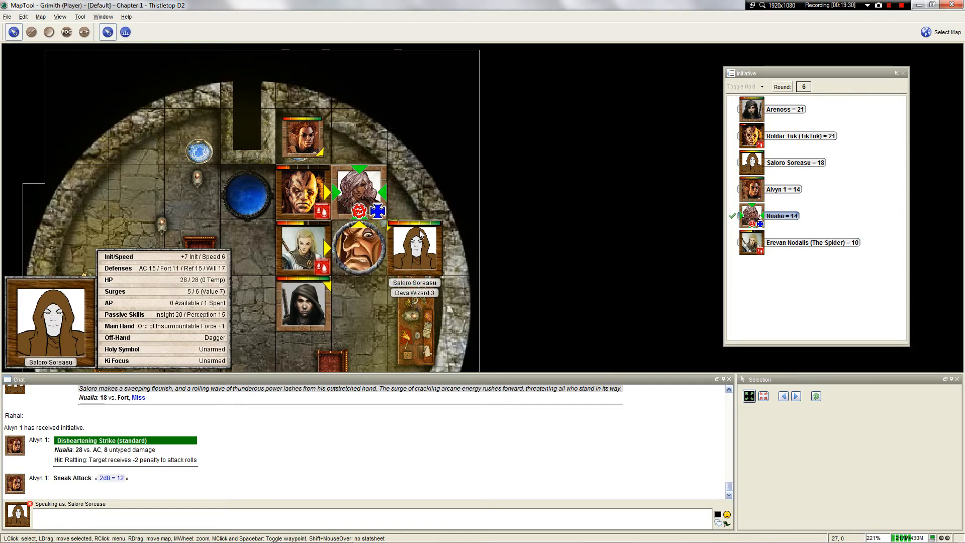
{"action": "mouse_move", "coordinate": [204, 183]}
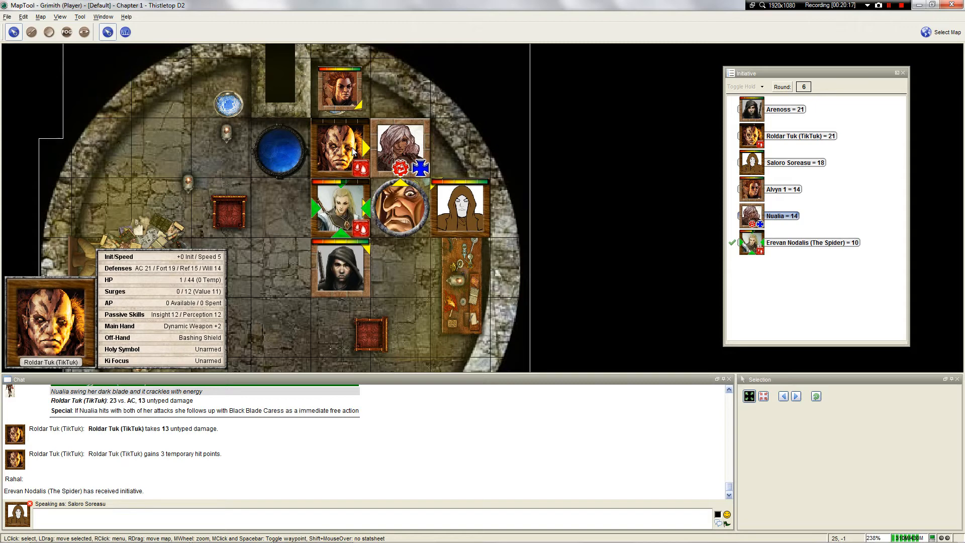
{"action": "mouse_move", "coordinate": [352, 148]}
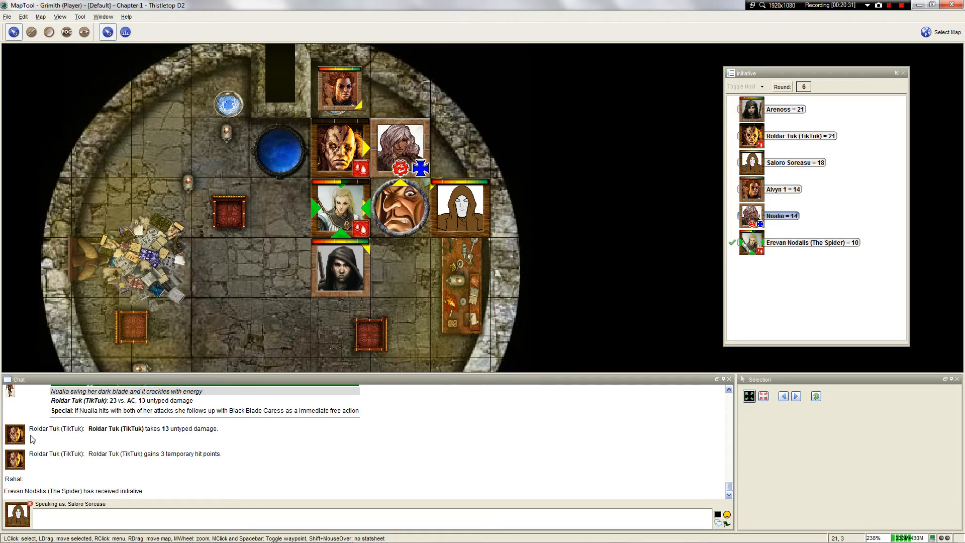
{"action": "mouse_move", "coordinate": [116, 407]}
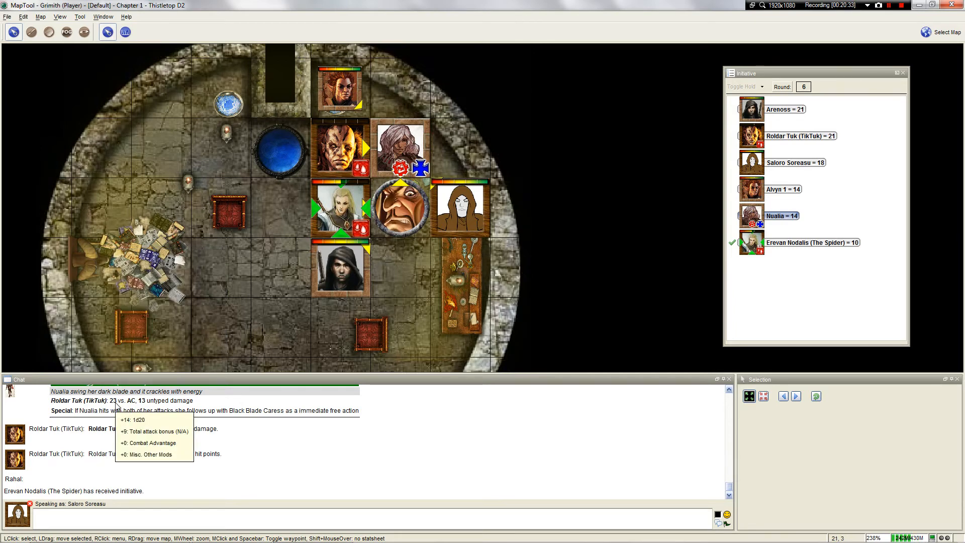
{"action": "mouse_move", "coordinate": [181, 482]}
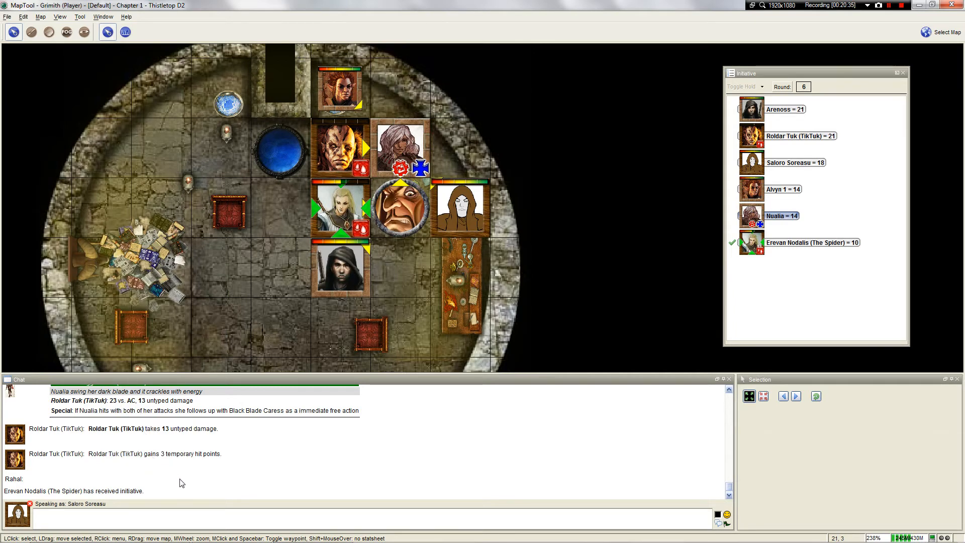
{"action": "mouse_move", "coordinate": [362, 310]}
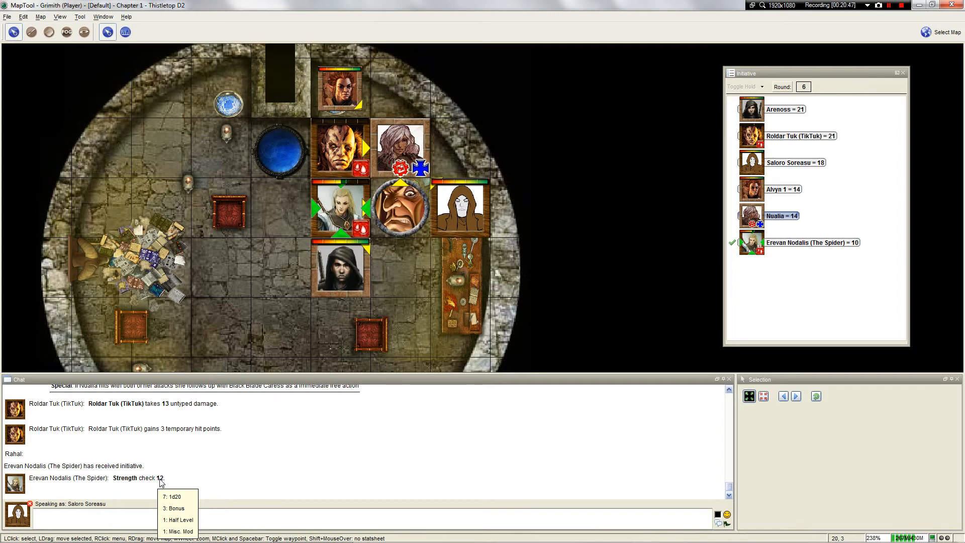
{"action": "mouse_move", "coordinate": [335, 222]}
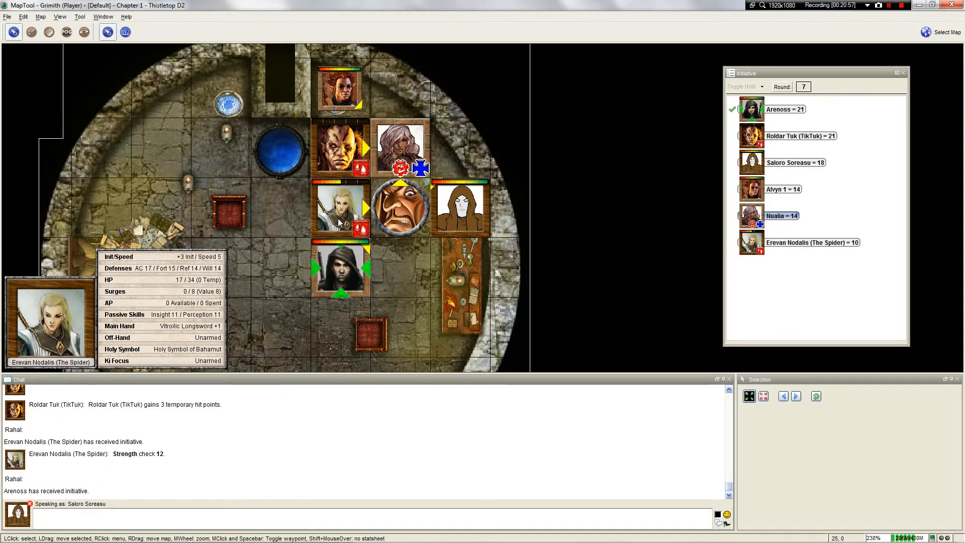
{"action": "mouse_move", "coordinate": [432, 268]}
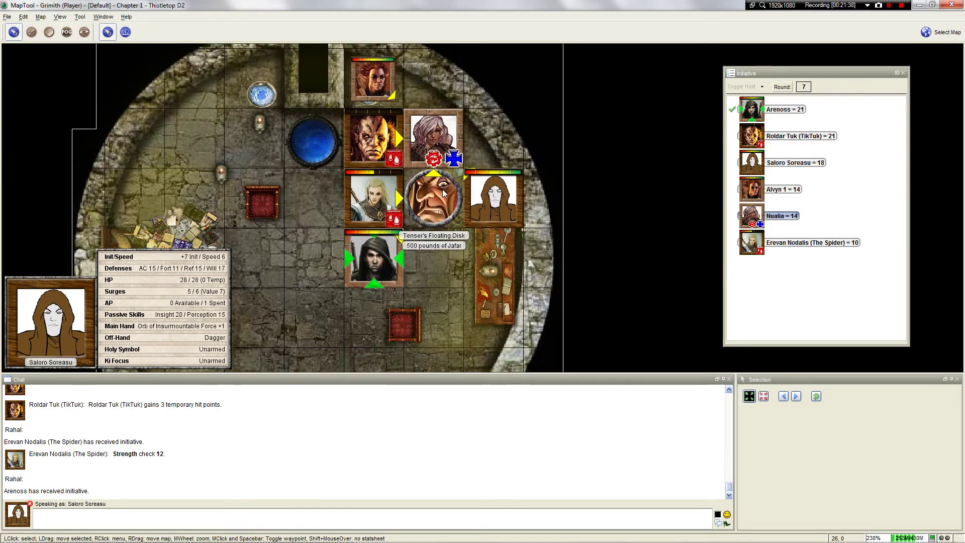
{"action": "mouse_move", "coordinate": [452, 221]}
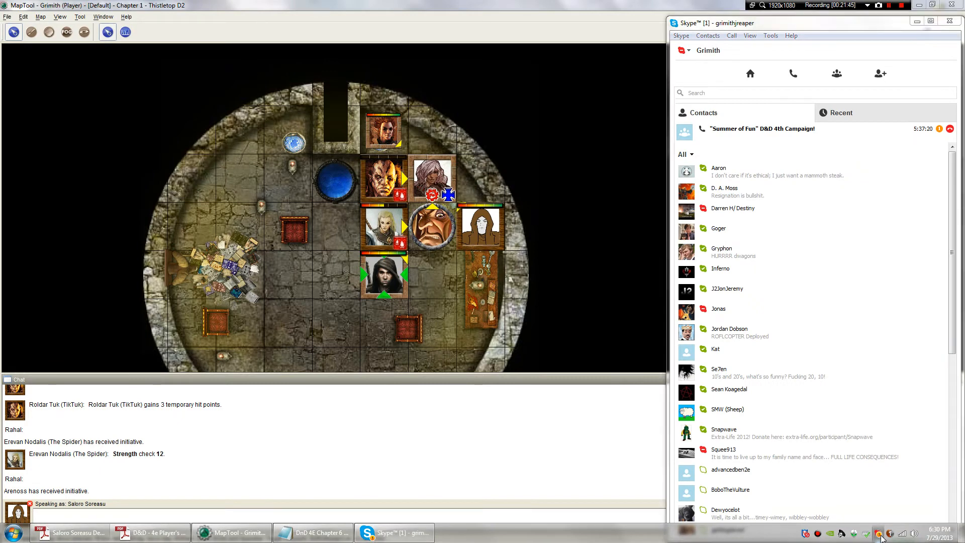
Step: Open the Summer of Fun Skype group chat, read it, and return to MapTool
{"action": "left_click", "coordinate": [950, 20]}
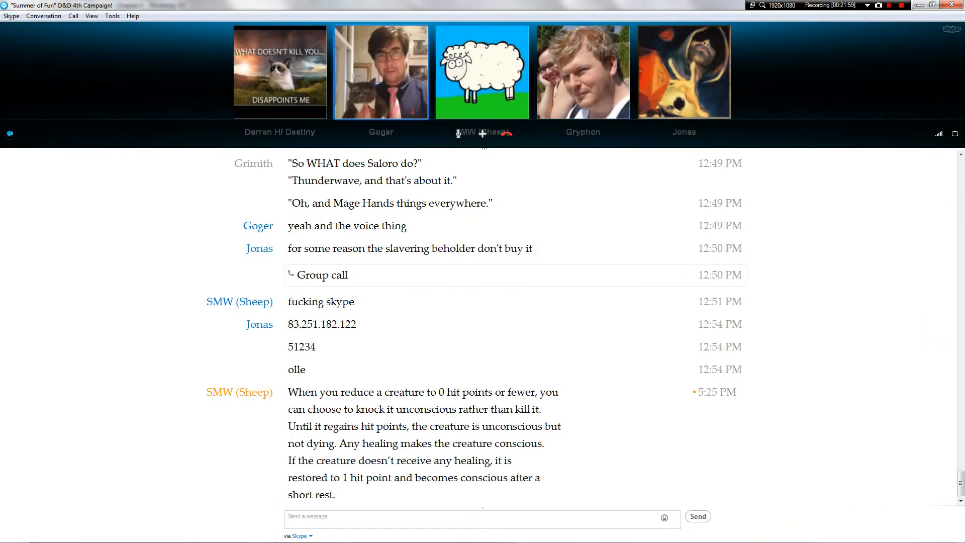
{"action": "left_click_drag", "start_coordinate": [431, 408], "coordinate": [509, 460]}
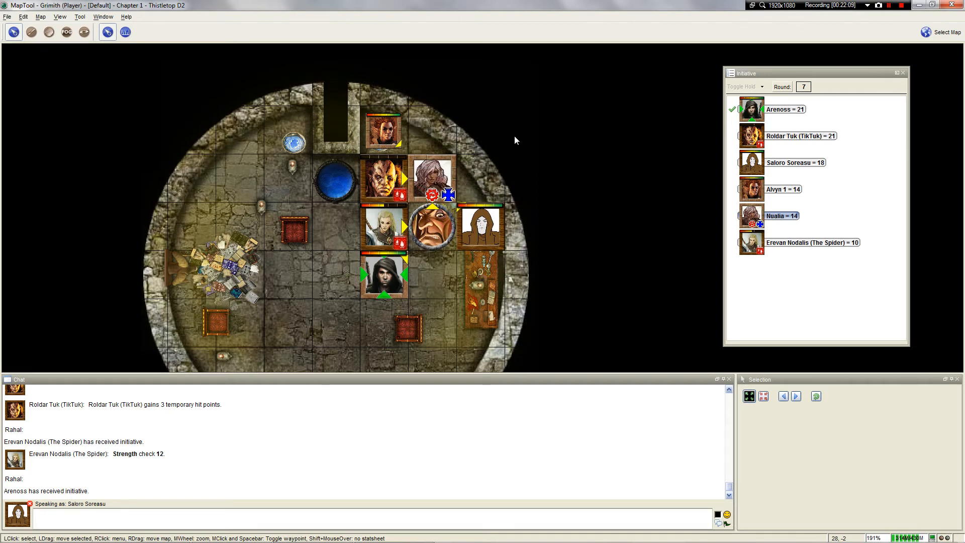
{"action": "mouse_move", "coordinate": [384, 277]}
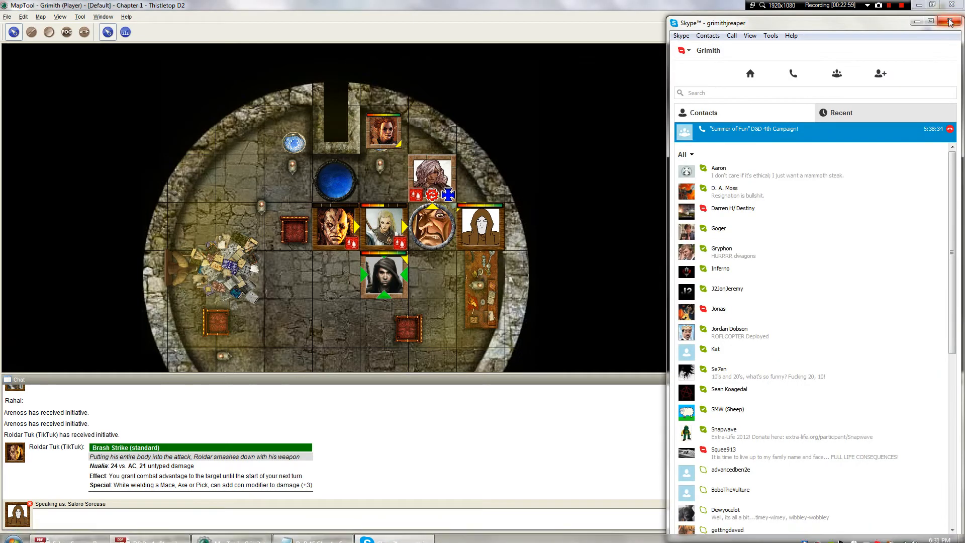
Step: Close the Skype contacts window to reveal Arenoss's Acid Orb hitting Nualia for 16
{"action": "left_click", "coordinate": [949, 21]}
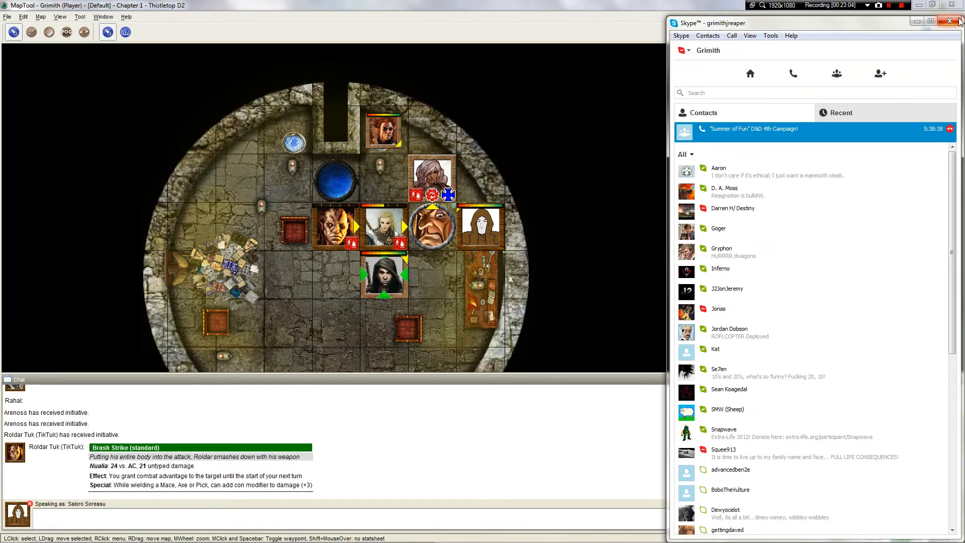
{"action": "left_click", "coordinate": [948, 20]}
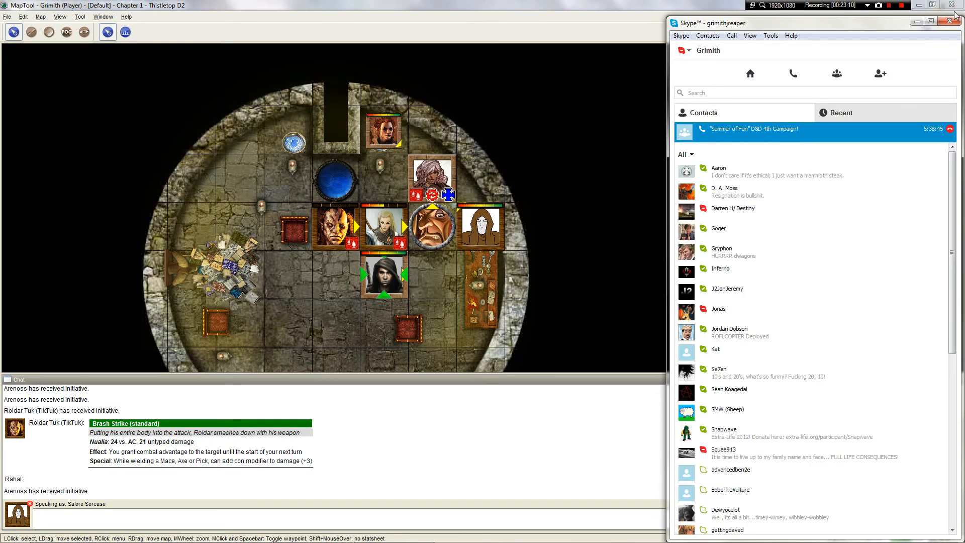
{"action": "left_click", "coordinate": [948, 20]}
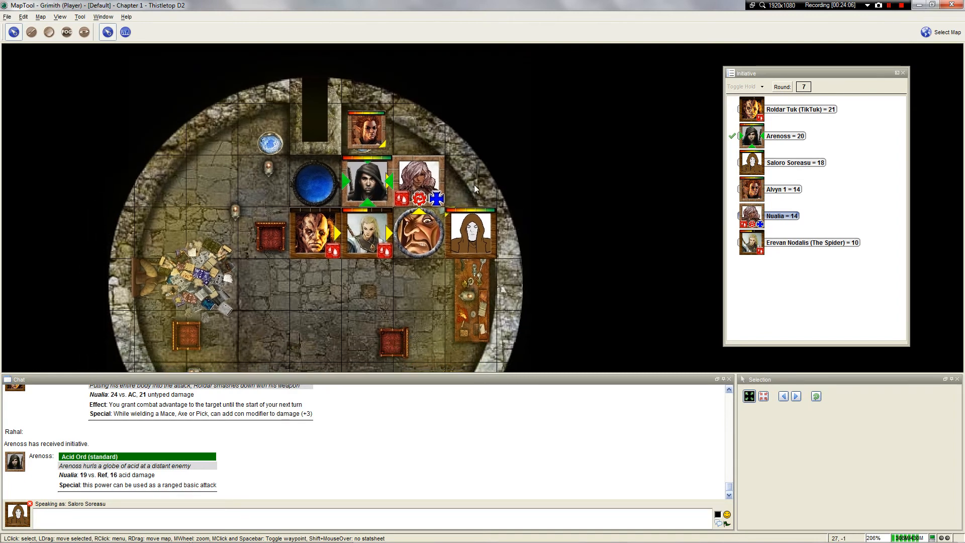
{"action": "mouse_move", "coordinate": [44, 36]}
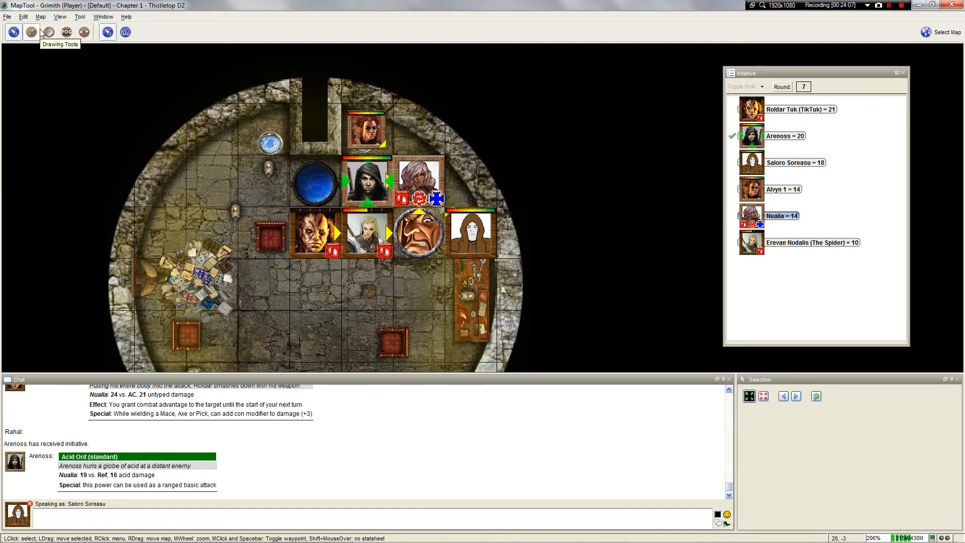
Step: Mark an orange square blast template above Saloro Soreasu with the drawing tools
{"action": "left_click", "coordinate": [46, 33]}
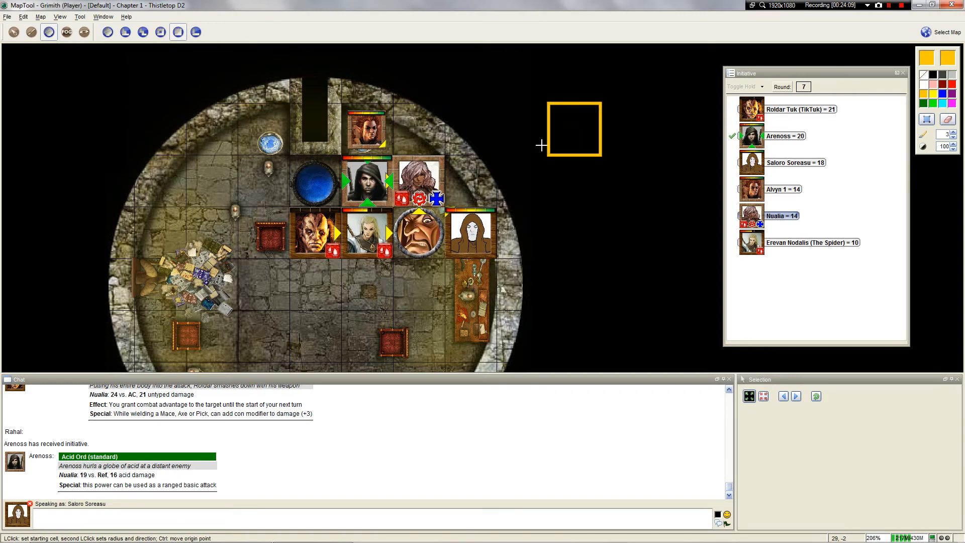
{"action": "left_click", "coordinate": [470, 232]}
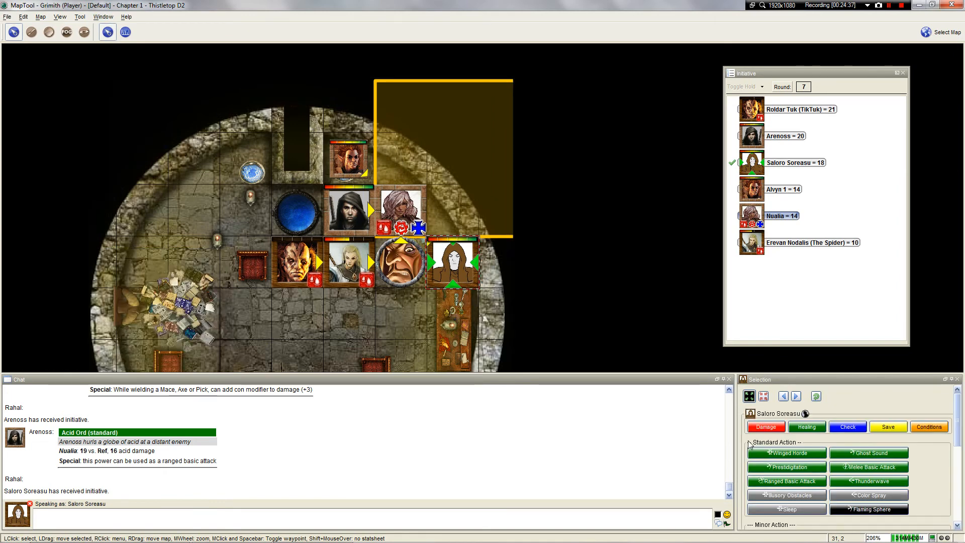
Step: Roll Saloro's Thunderwave at Nualia (miss, 14 vs. Fort) and move the floating disc beside Grimith
{"action": "left_click", "coordinate": [869, 481]}
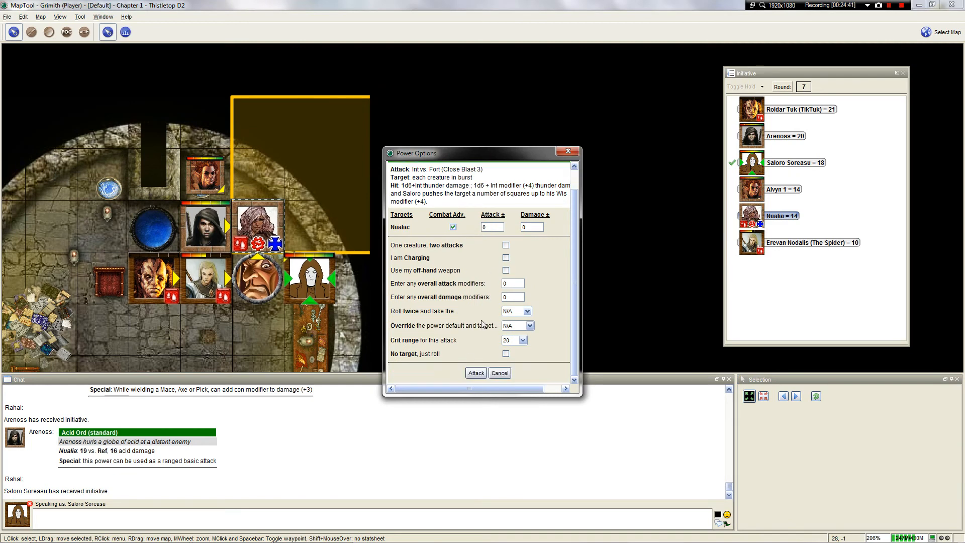
{"action": "left_click", "coordinate": [476, 373]}
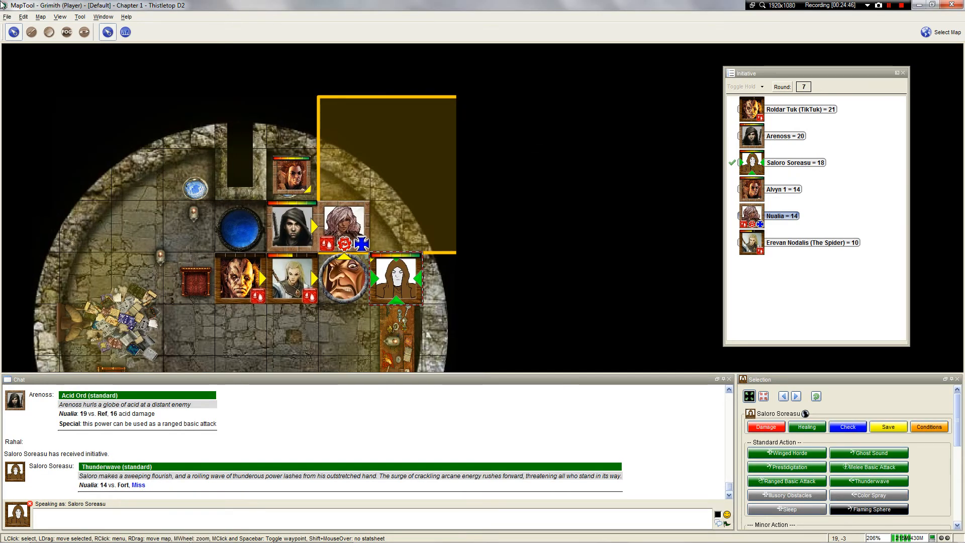
{"action": "left_click", "coordinate": [23, 17]}
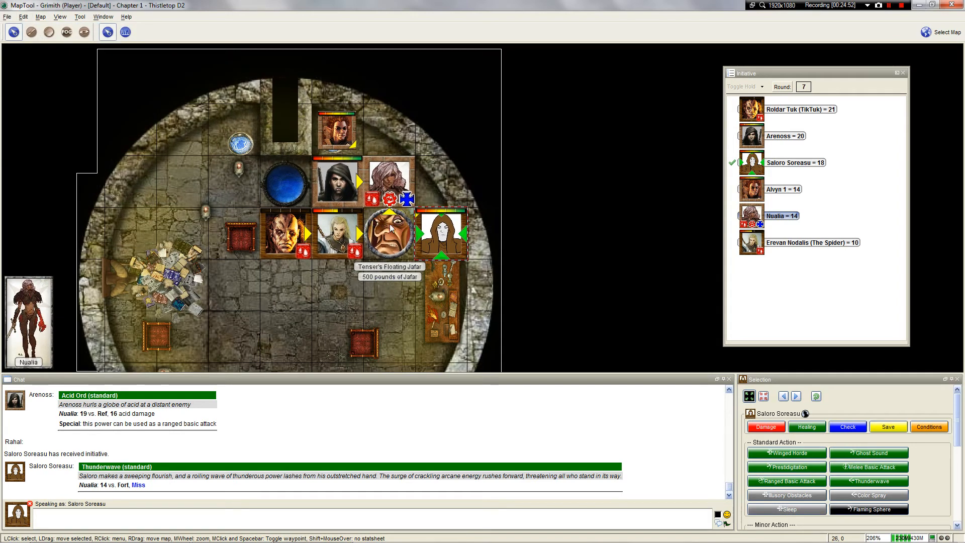
{"action": "scroll", "scroll_direction": "down", "scroll_amount": 3}
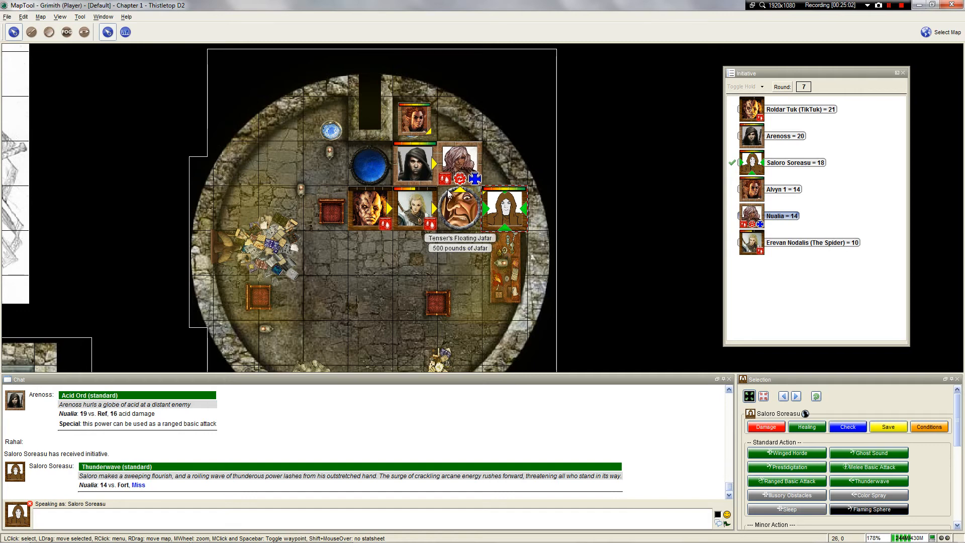
{"action": "mouse_move", "coordinate": [545, 187]}
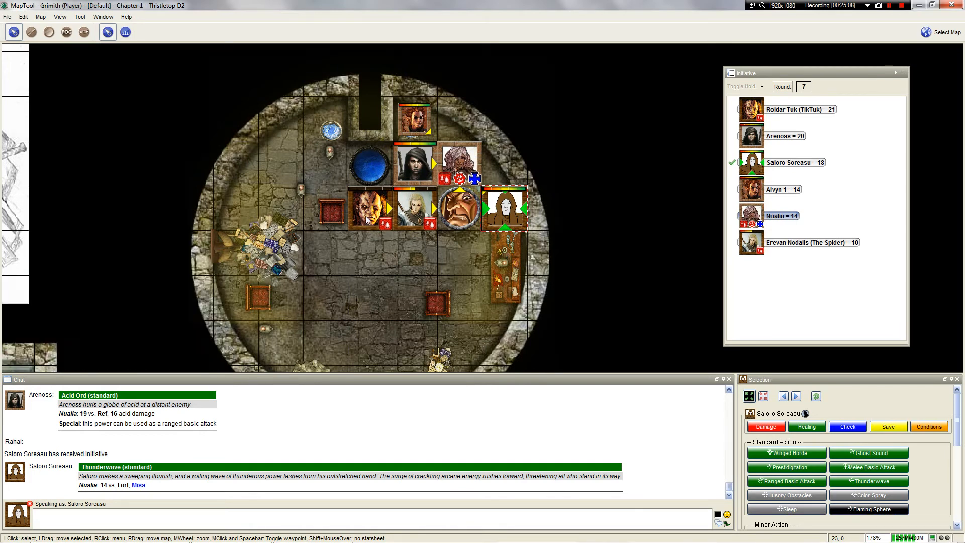
{"action": "mouse_move", "coordinate": [374, 222]}
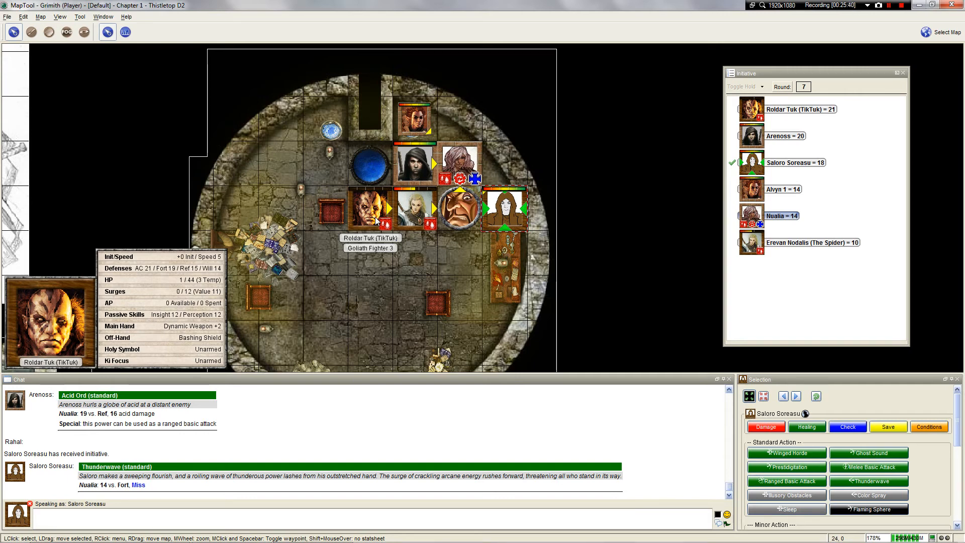
{"action": "mouse_move", "coordinate": [479, 121]}
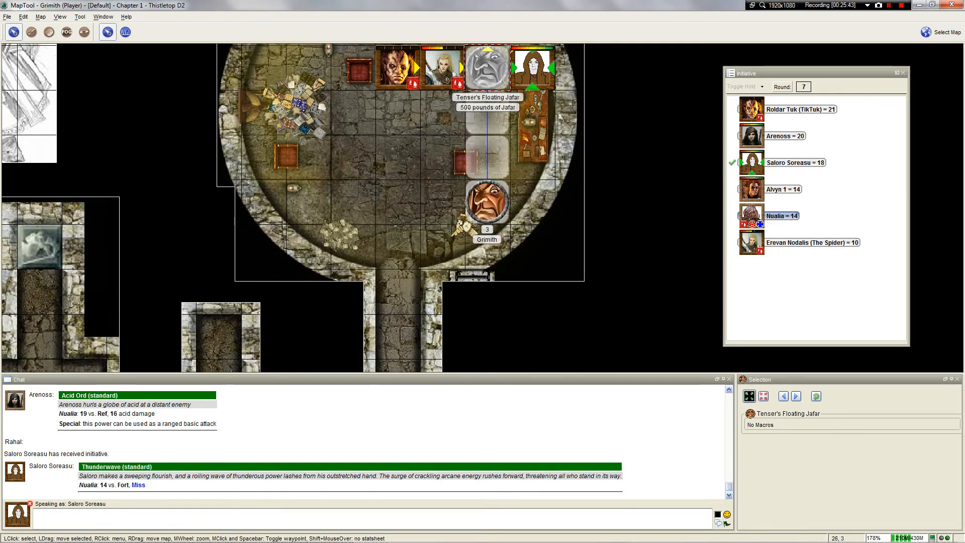
{"action": "left_click_drag", "start_coordinate": [486, 206], "coordinate": [397, 243]}
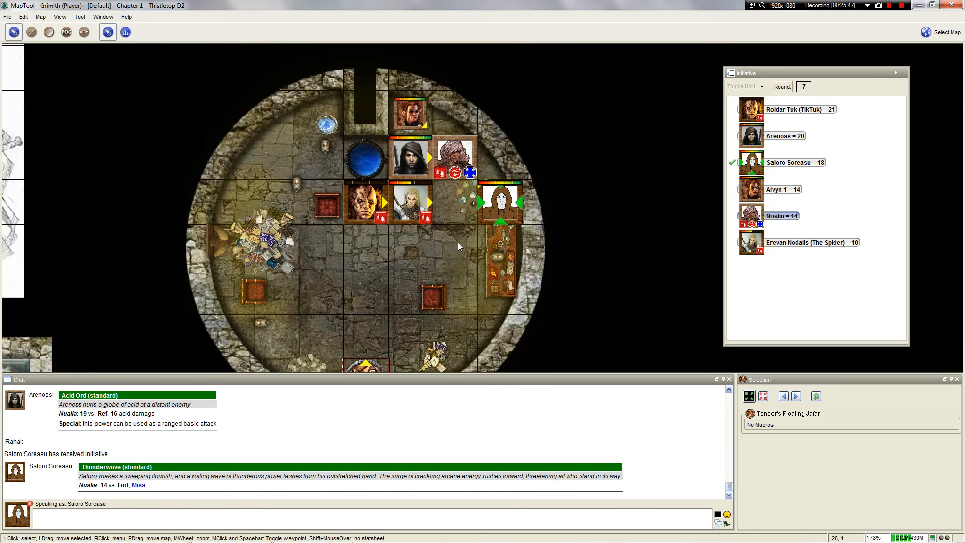
{"action": "mouse_move", "coordinate": [365, 203]}
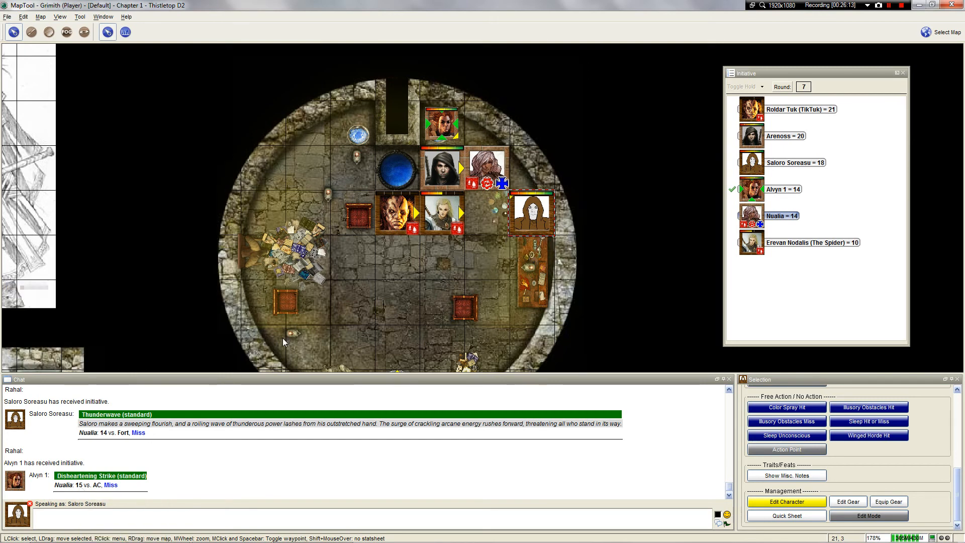
{"action": "mouse_move", "coordinate": [473, 267]}
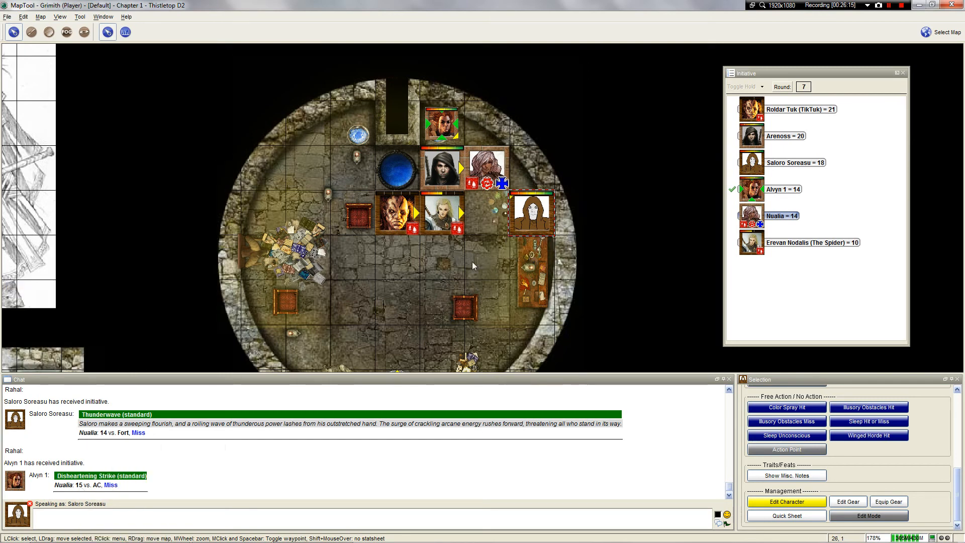
{"action": "mouse_move", "coordinate": [504, 426]}
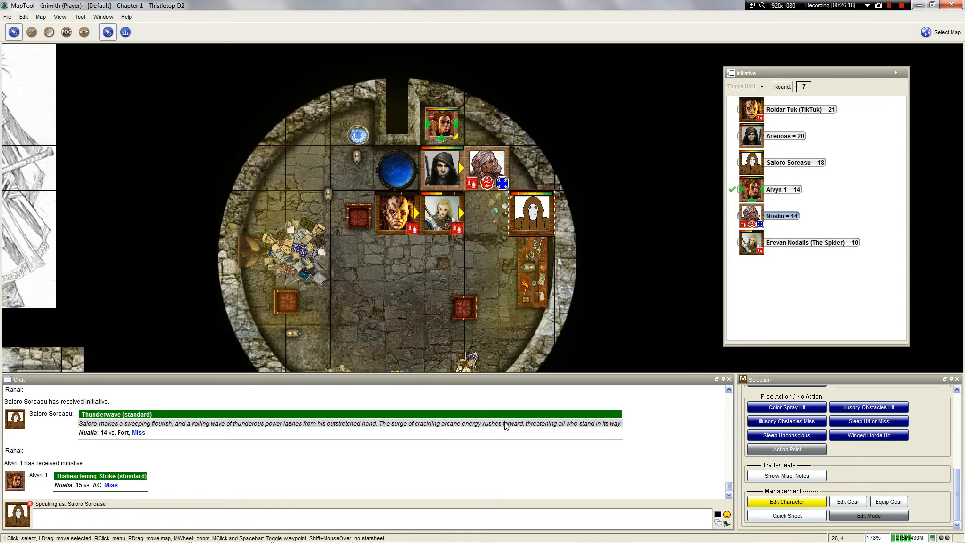
{"action": "mouse_move", "coordinate": [479, 199]}
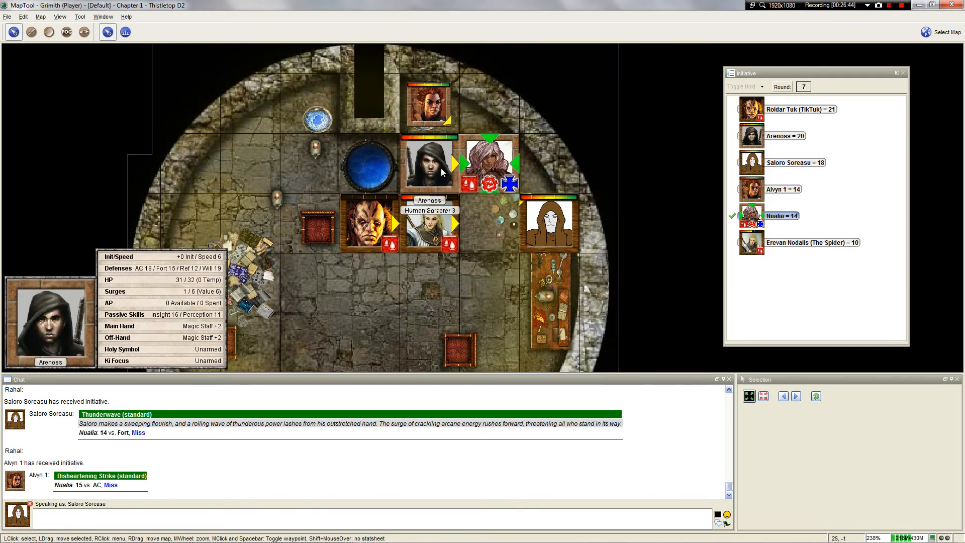
{"action": "mouse_move", "coordinate": [499, 203]}
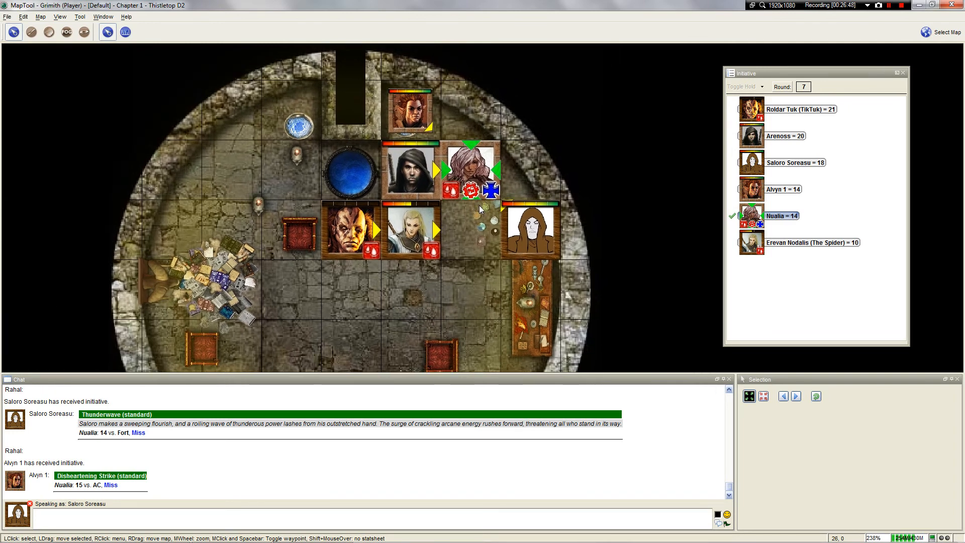
{"action": "mouse_move", "coordinate": [492, 236]}
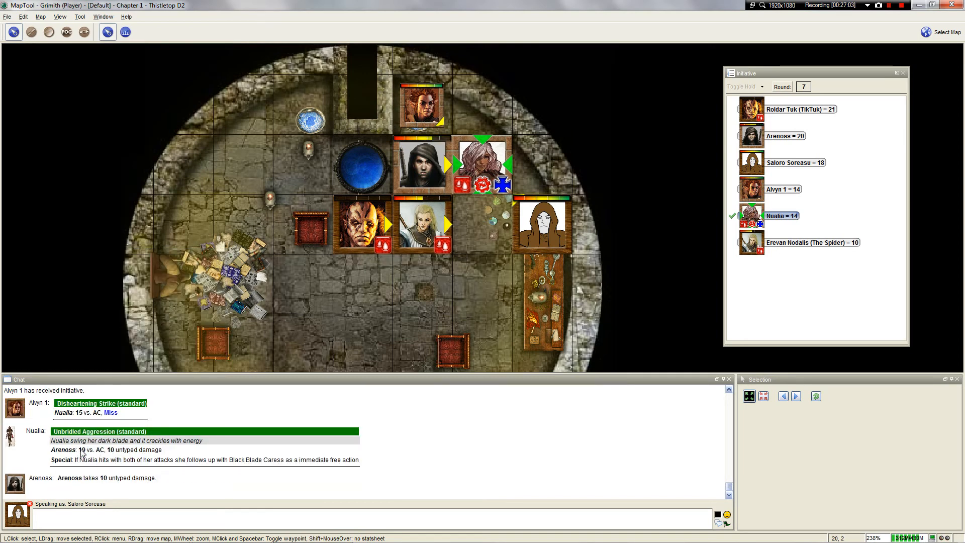
{"action": "mouse_move", "coordinate": [363, 232]}
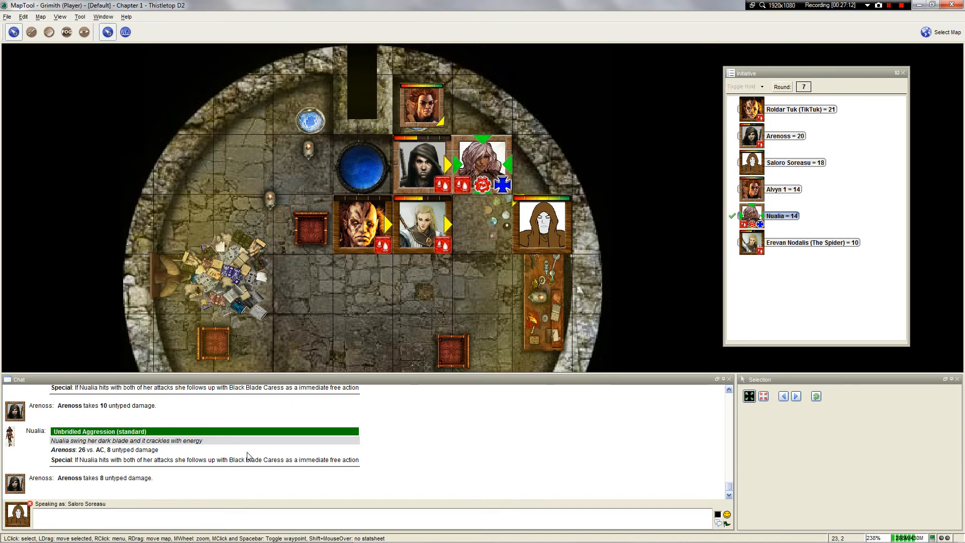
{"action": "mouse_move", "coordinate": [134, 484]}
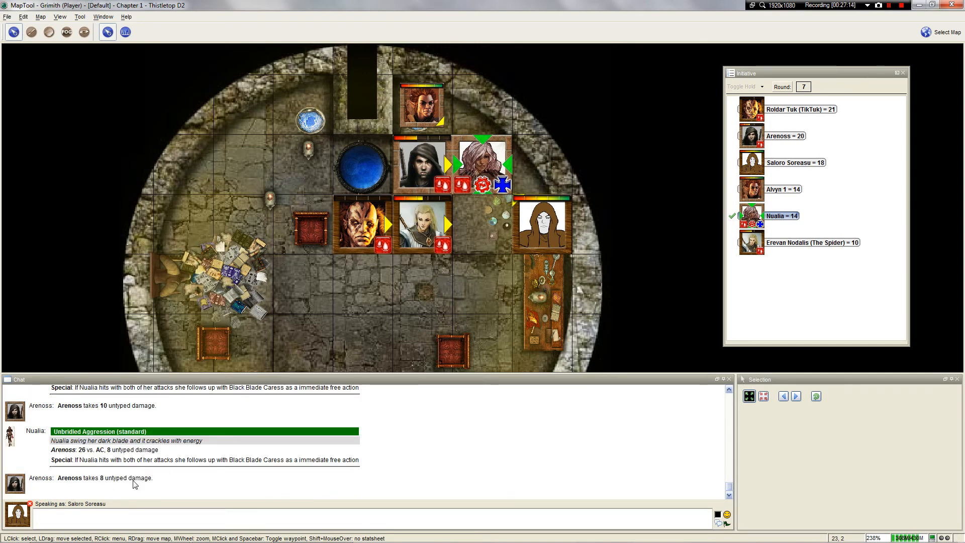
{"action": "mouse_move", "coordinate": [494, 207]}
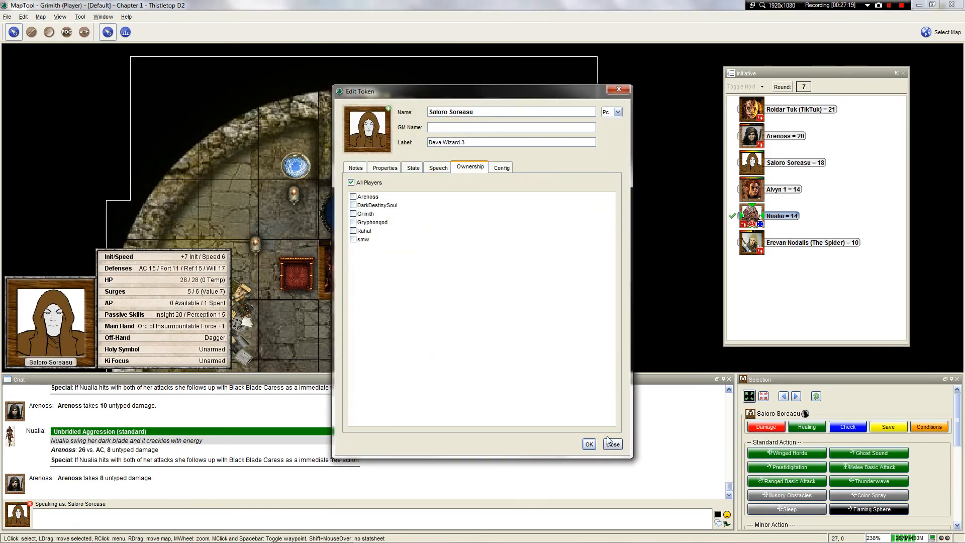
Step: Close Saloro Soreasu's Edit Token dialog without saving changes
{"action": "left_click", "coordinate": [613, 444]}
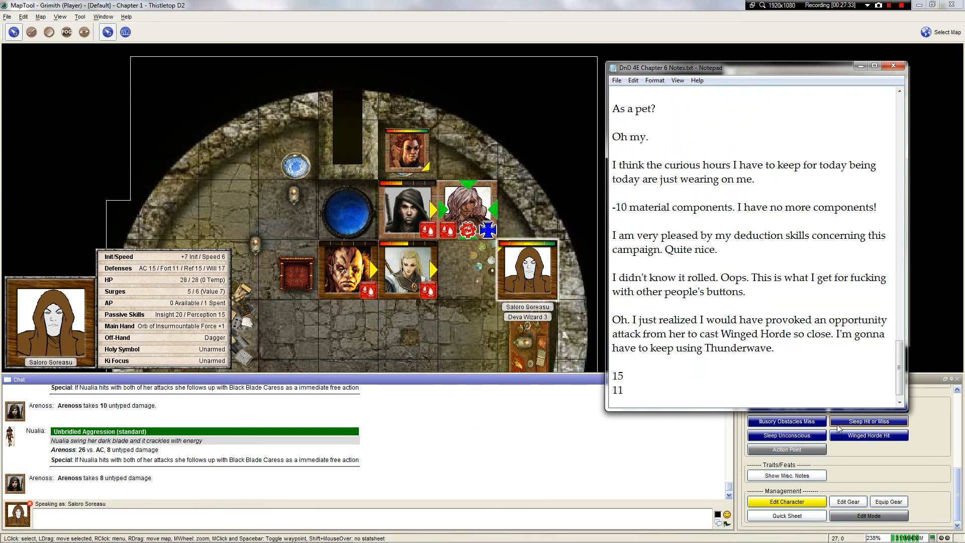
Step: Note roll 15 and that Nualia is bloodied, giving +1 to defences
{"action": "type", "text": "15"}
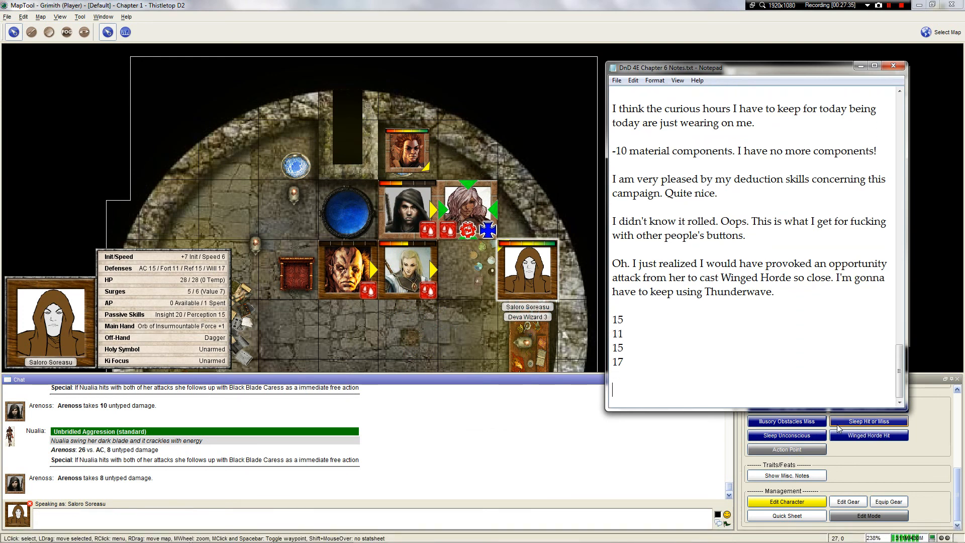
{"action": "type", "text": "She's bloodied, so I get"}
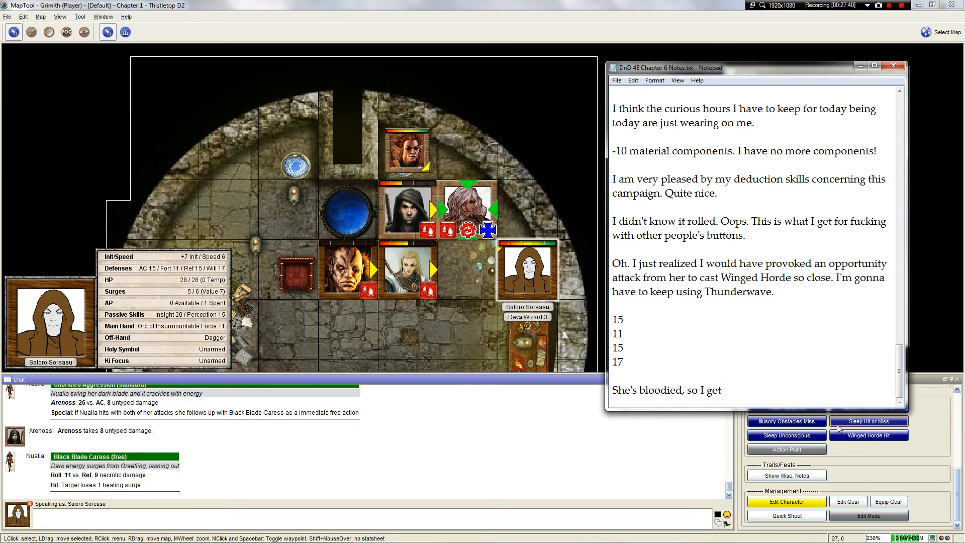
{"action": "type", "text": "plus 1 to my defe"}
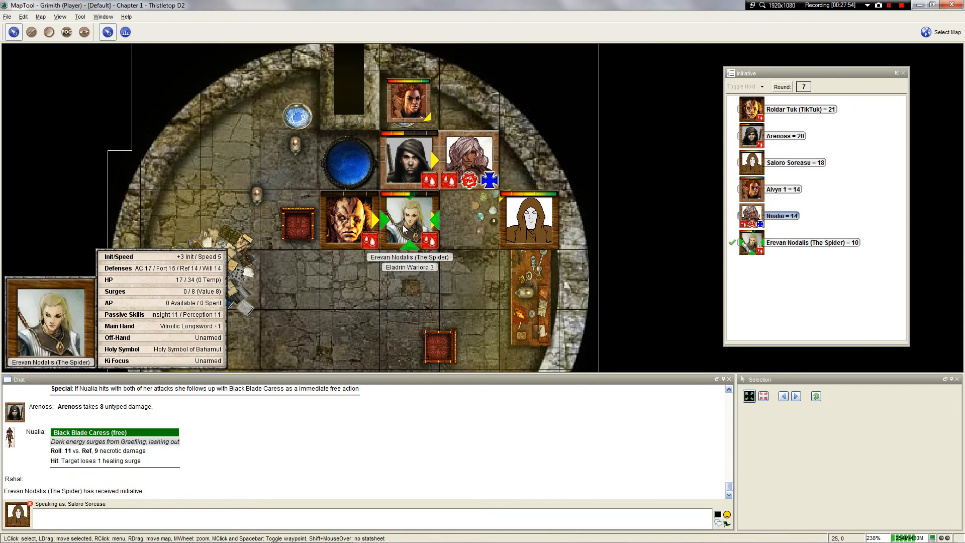
{"action": "mouse_move", "coordinate": [409, 163]}
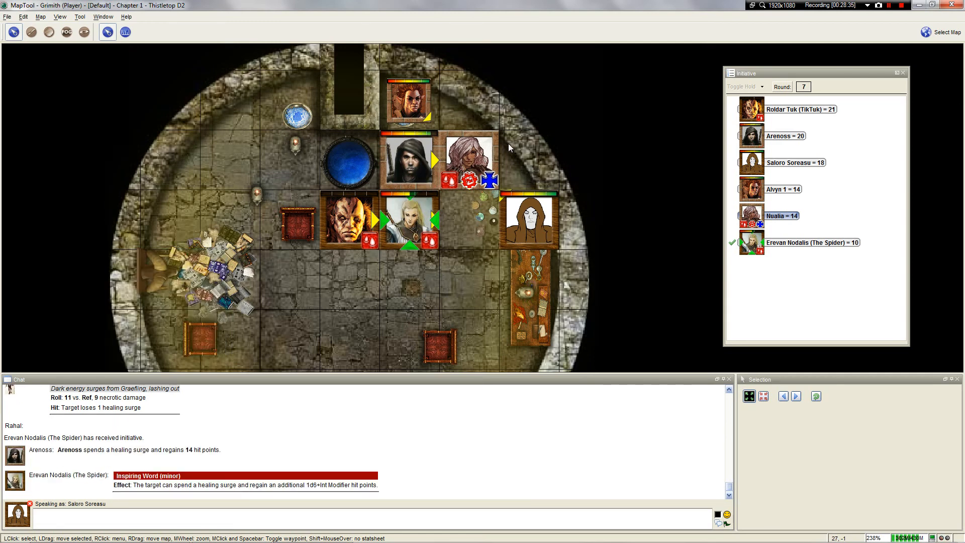
{"action": "mouse_move", "coordinate": [406, 222]}
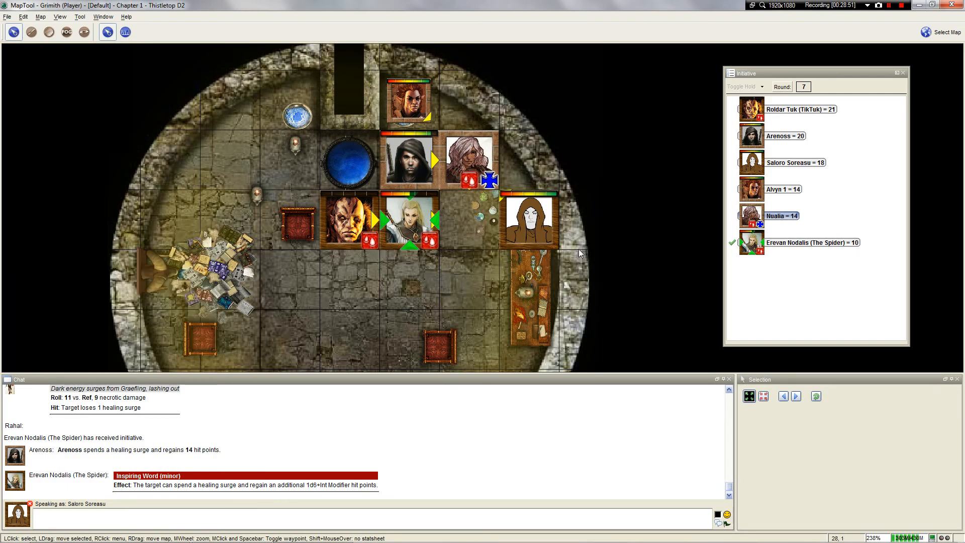
{"action": "mouse_move", "coordinate": [454, 122]}
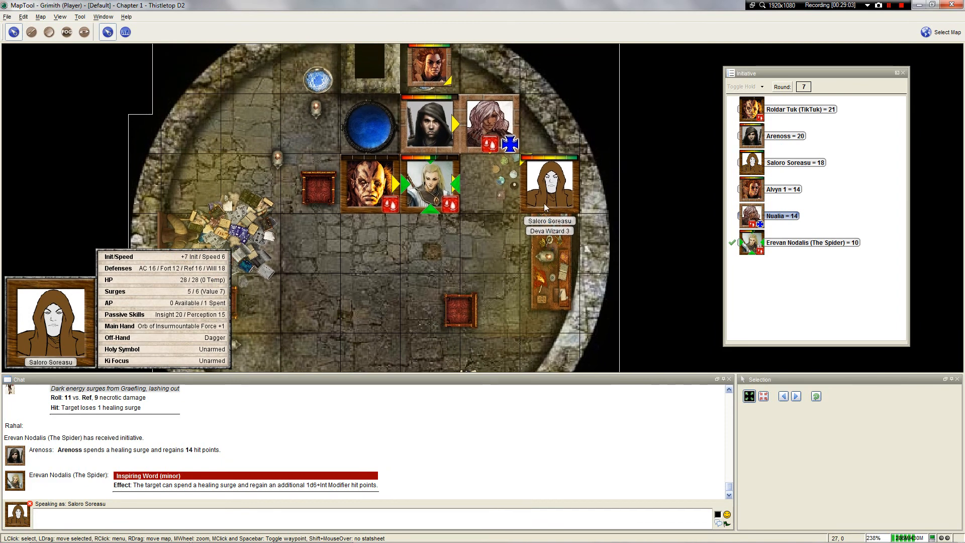
Step: Start round 8 and move Roldar Tuk's token south beside Grimith, then zoom out
{"action": "left_click", "coordinate": [548, 184]}
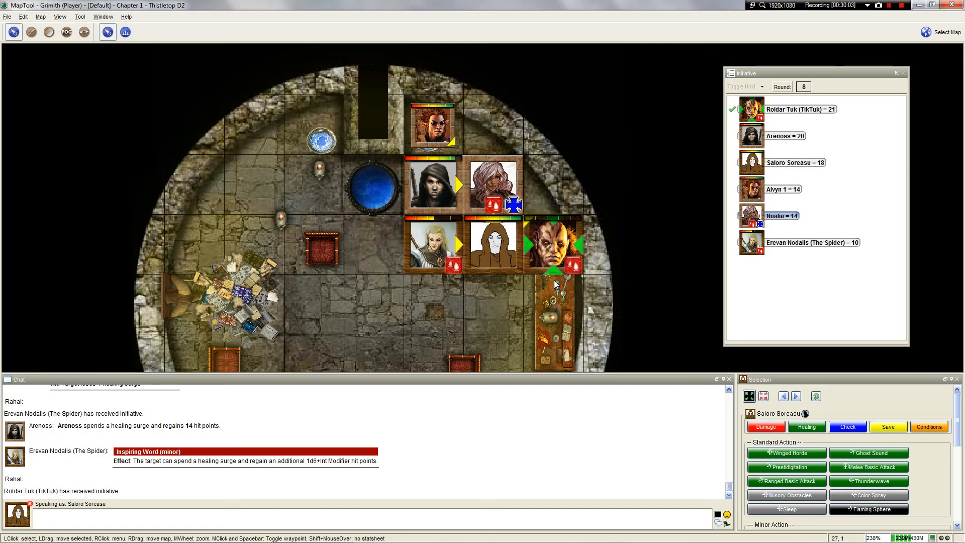
{"action": "left_click_drag", "start_coordinate": [552, 245], "coordinate": [372, 245]}
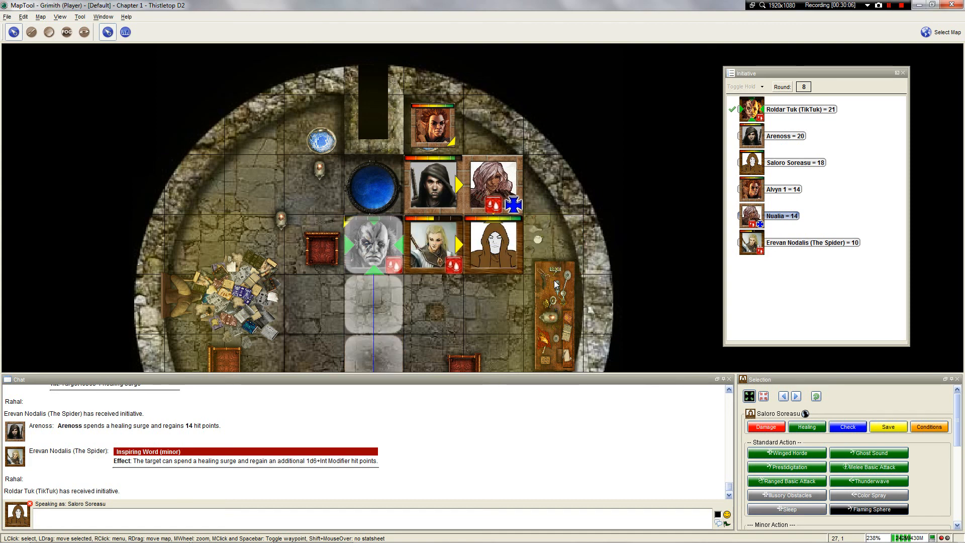
{"action": "scroll", "scroll_direction": "down", "scroll_amount": 3}
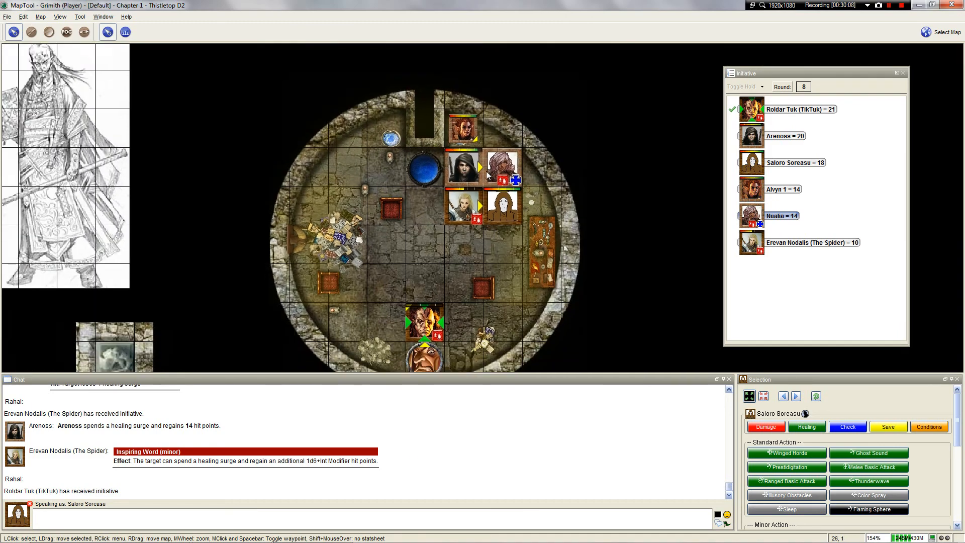